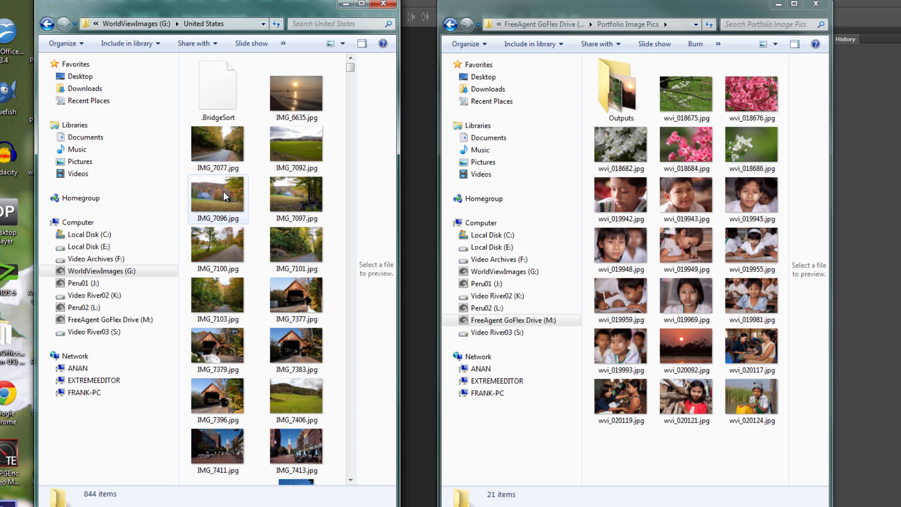
Select ten photos in the United States folder, starting with IMG_7096 and IMG_7377
click(218, 199)
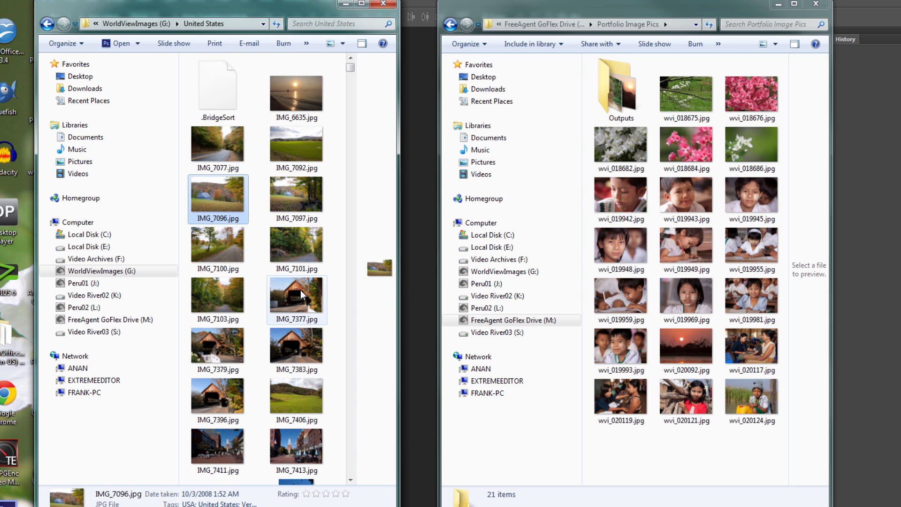
click(296, 300)
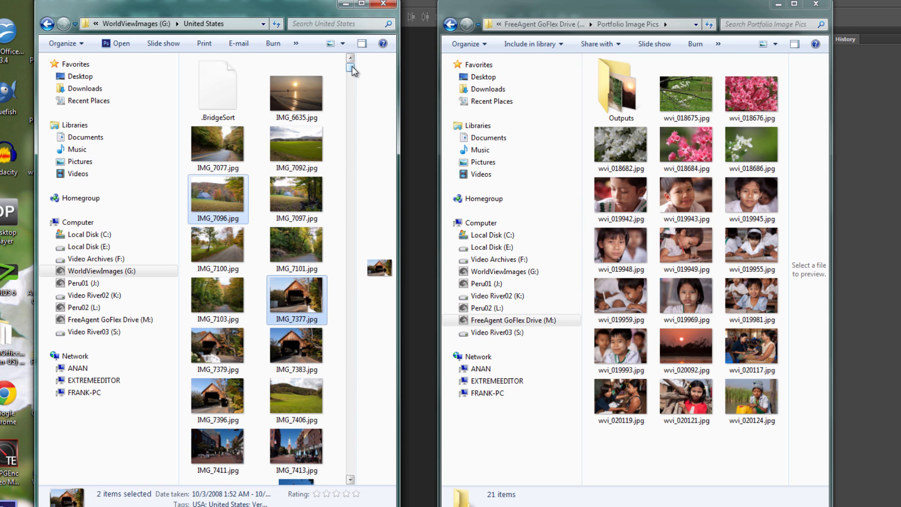
scroll(down, 3)
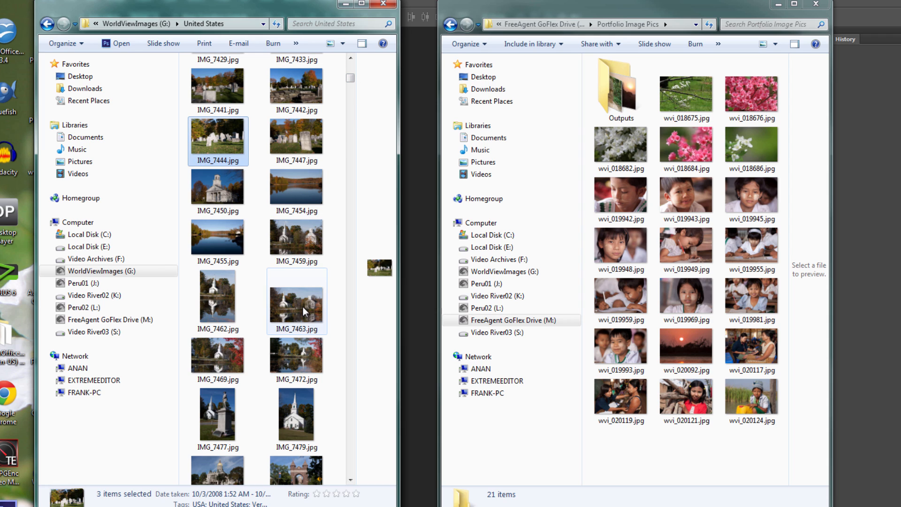
scroll(down, 3)
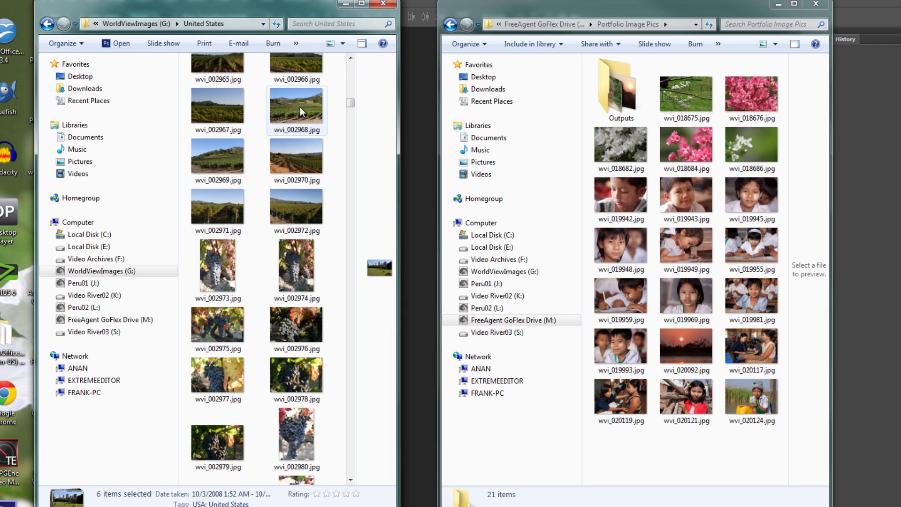
scroll(down, 3)
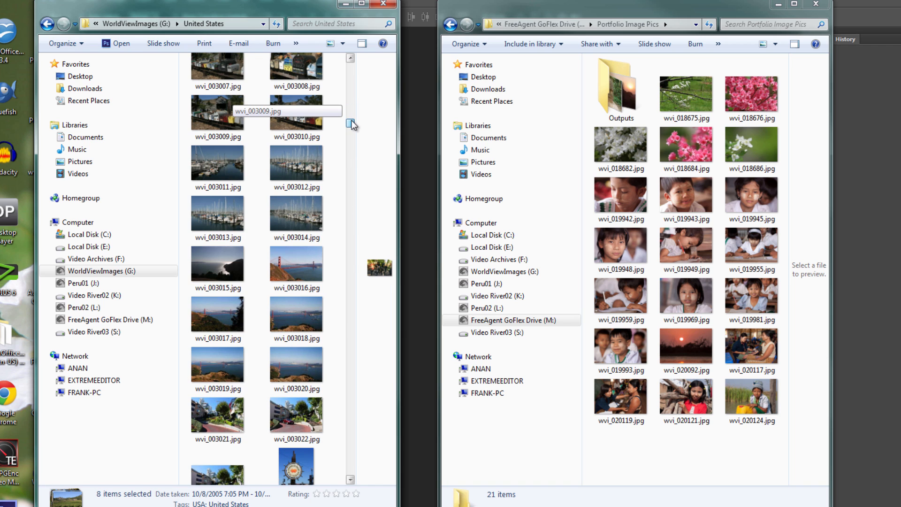
click(297, 368)
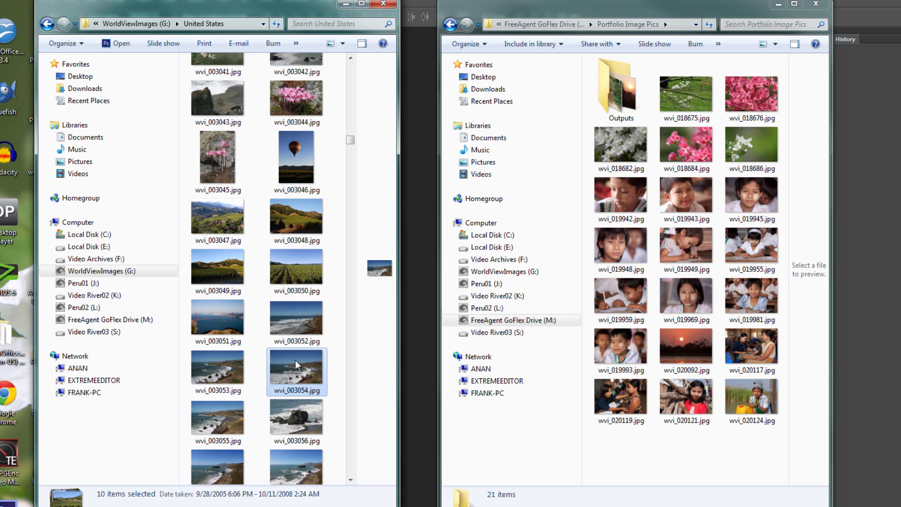
mouse_move(297, 366)
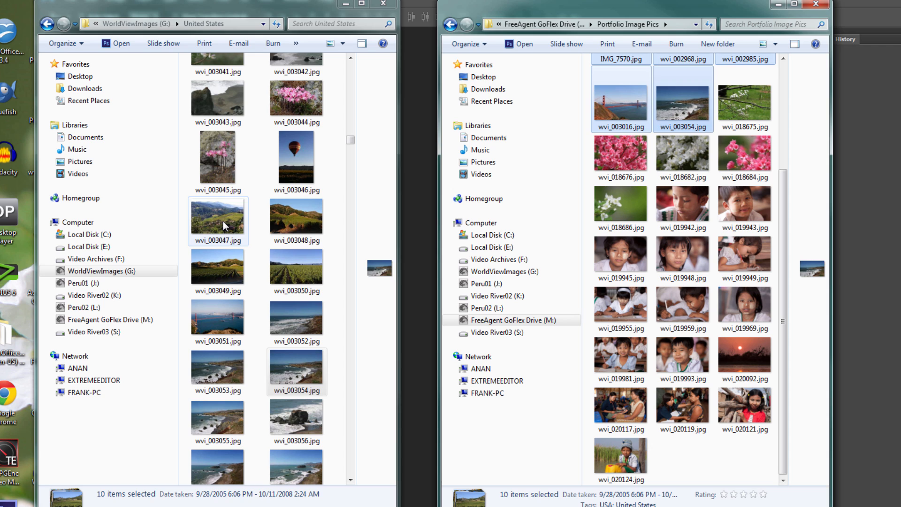
Open the album downloads folder and pick photos including wvi_017390
click(217, 221)
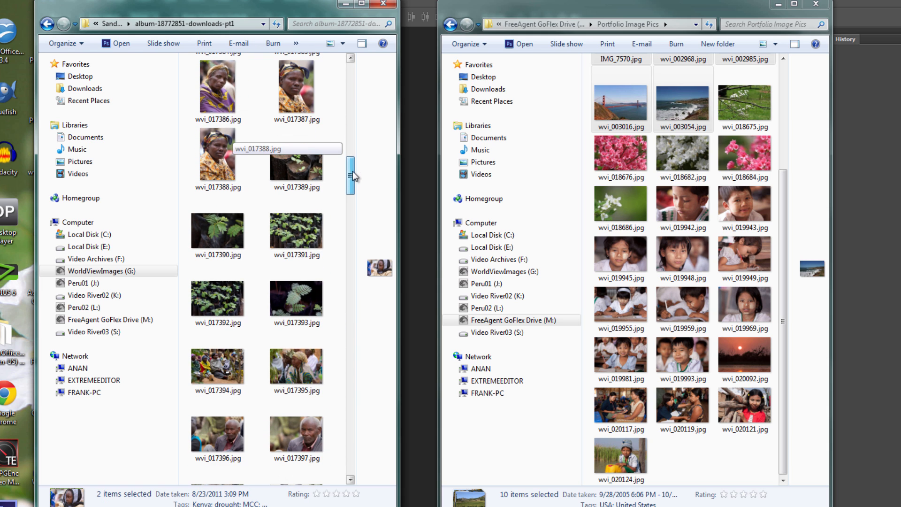
click(217, 230)
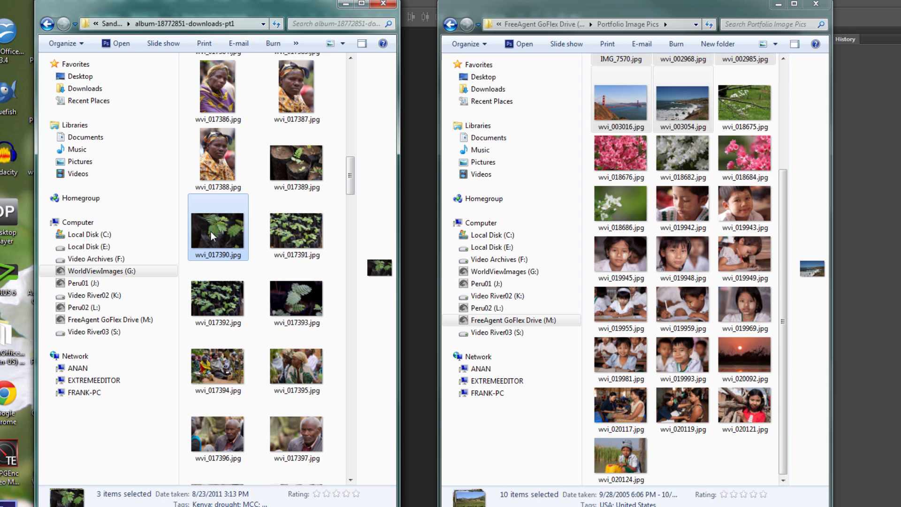
mouse_move(217, 227)
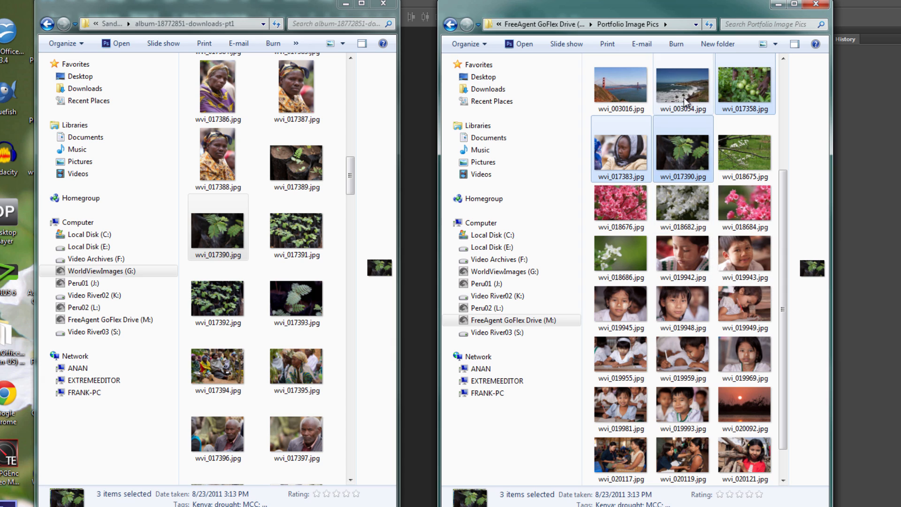
mouse_move(703, 181)
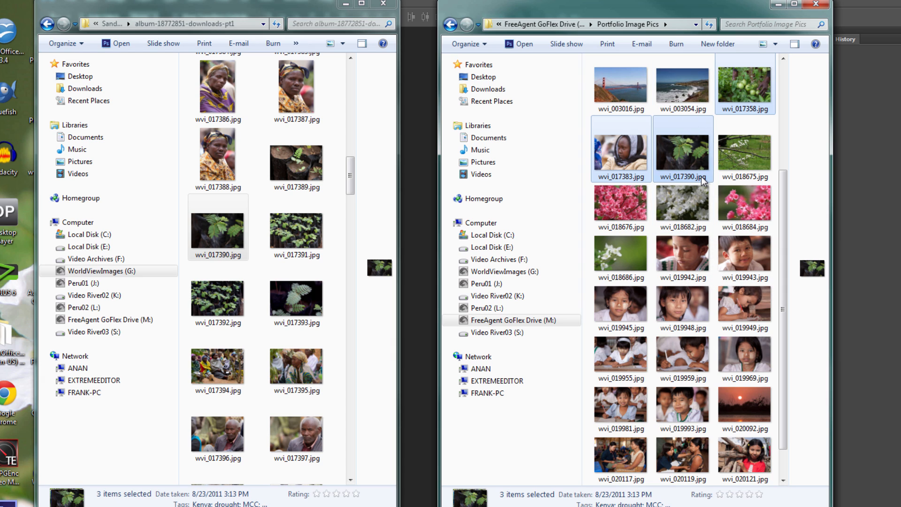
click(296, 156)
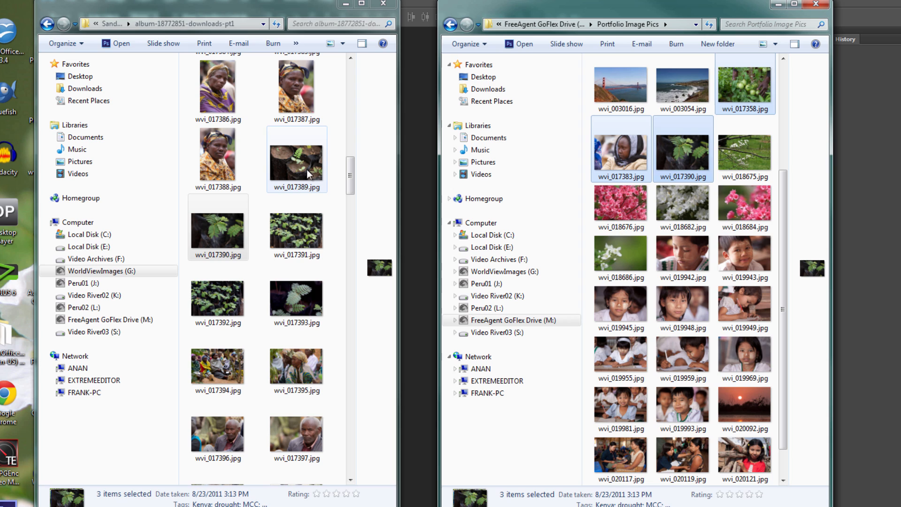
click(217, 154)
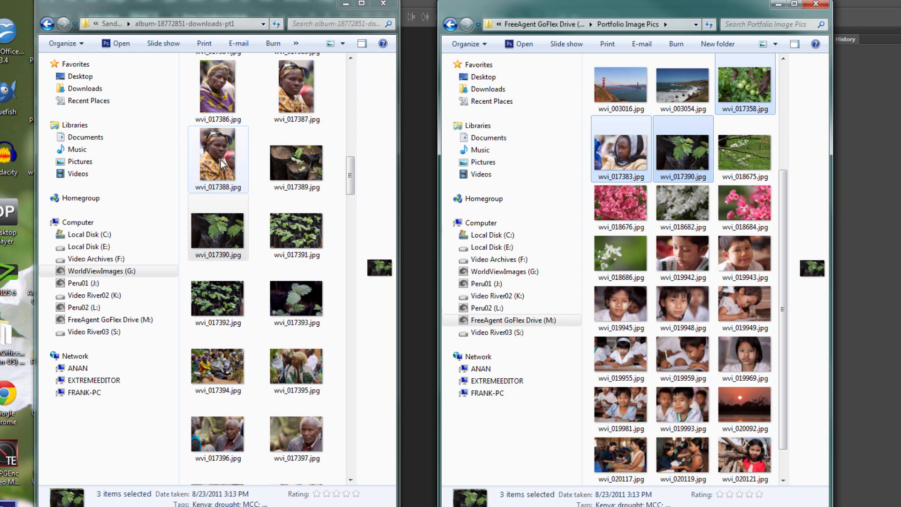
click(218, 227)
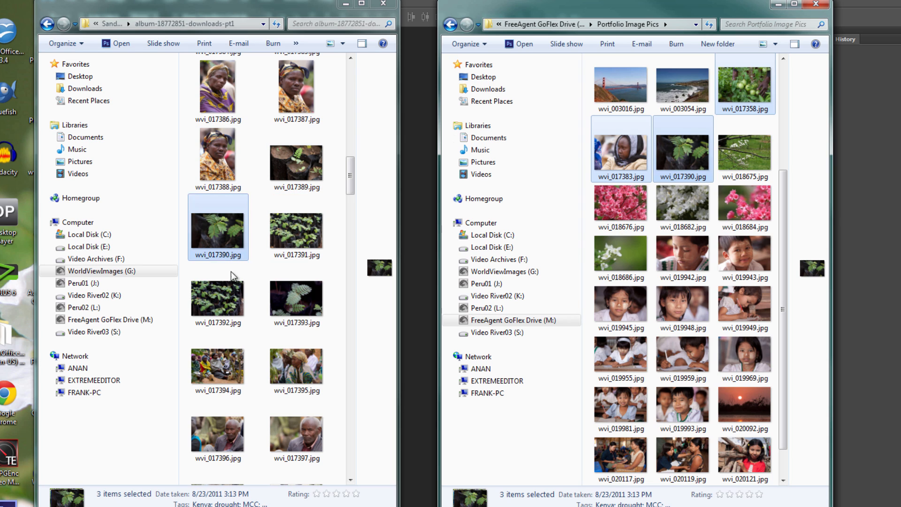
Browse further down the Kenya album, picking wvi_017445, wvi_017473 and wvi_017472
scroll(down, 3)
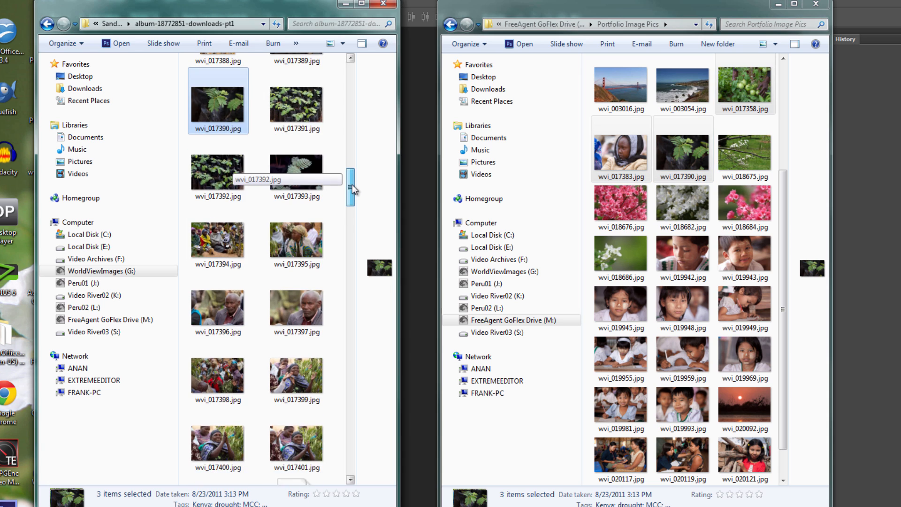
scroll(down, 3)
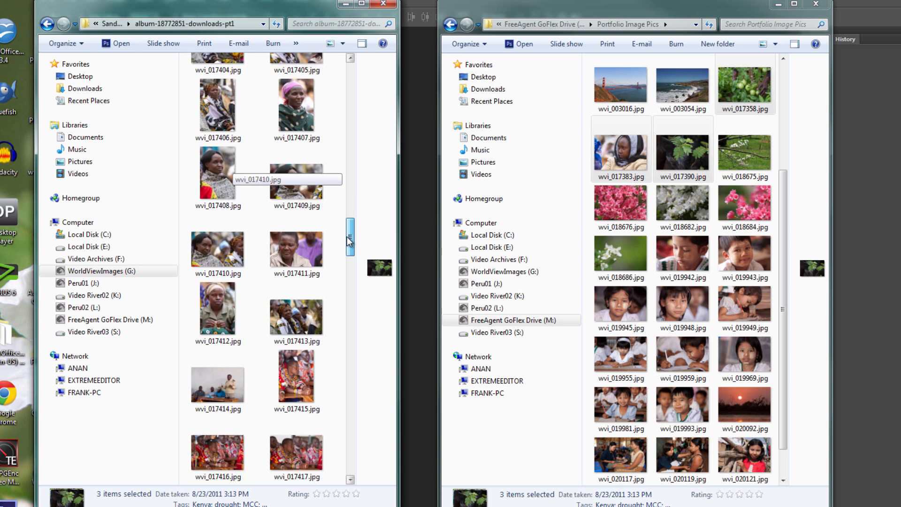
scroll(down, 3)
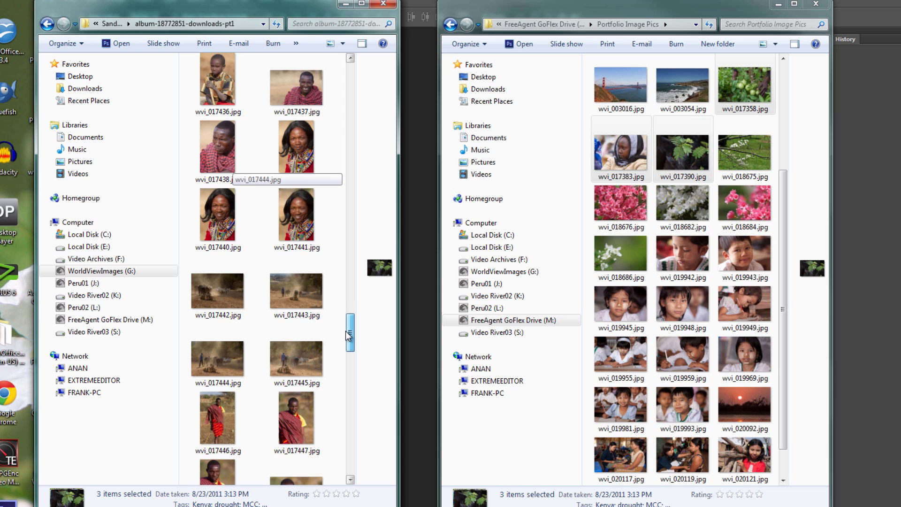
scroll(down, 3)
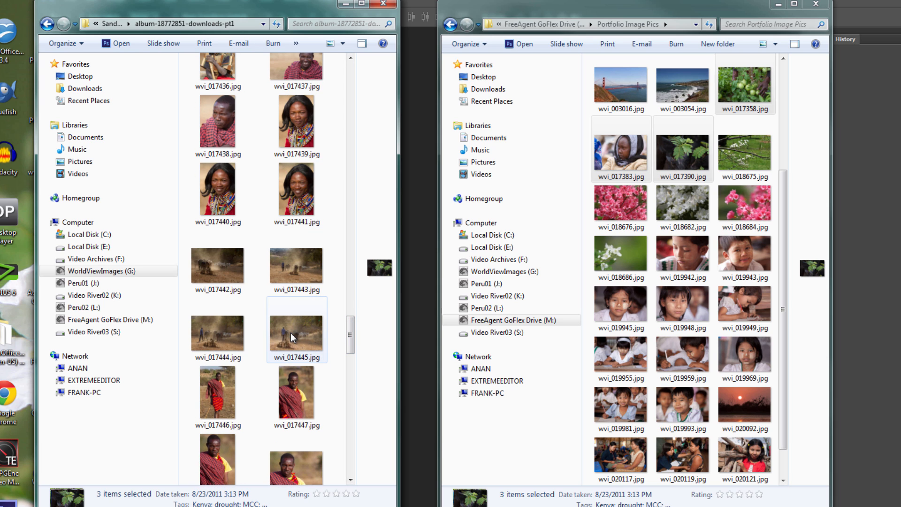
click(296, 332)
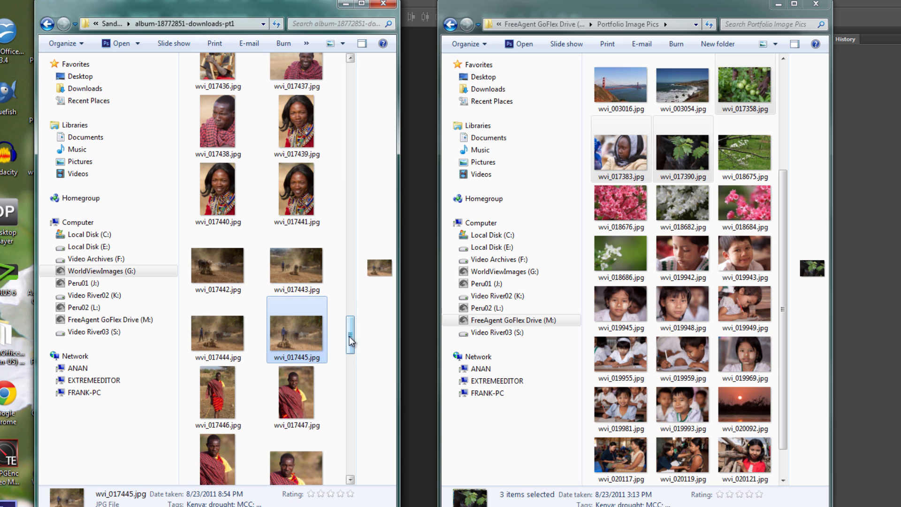
scroll(down, 3)
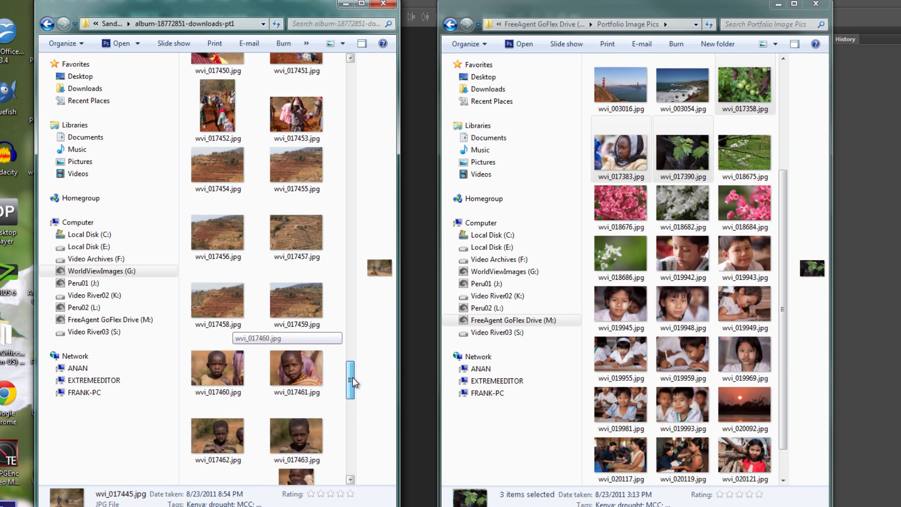
click(296, 233)
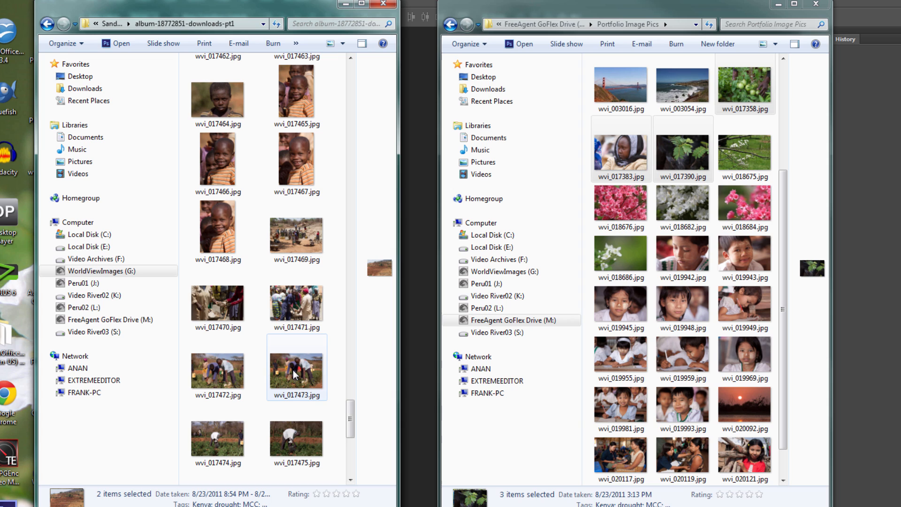
click(297, 368)
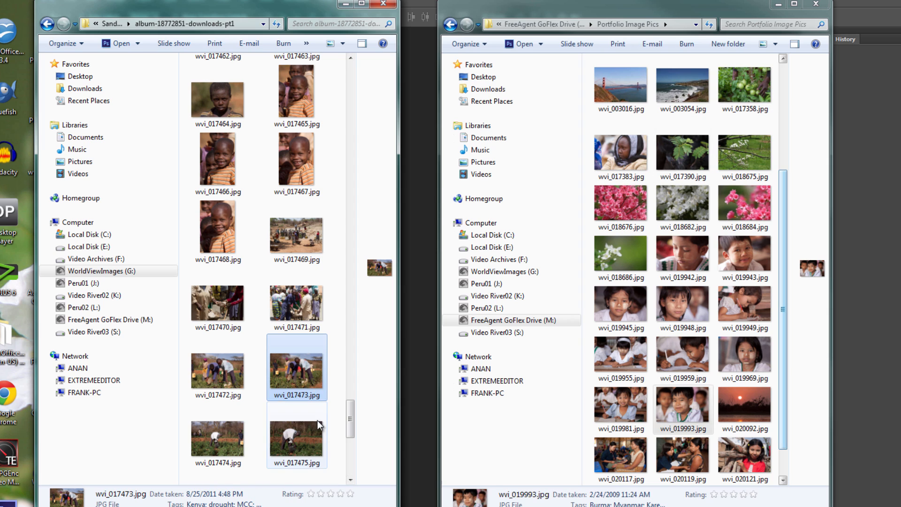
click(218, 368)
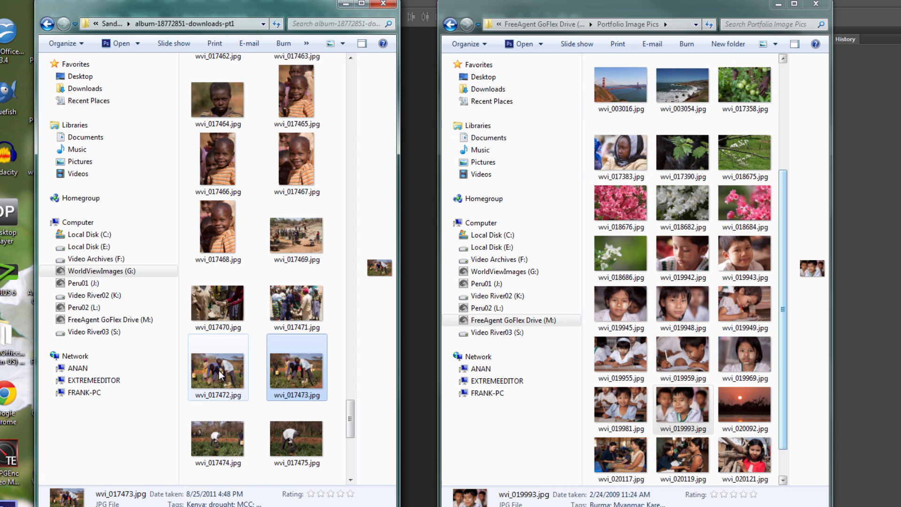
Copy wvi_017472.jpg from the Kenya album into the Portfolio Image Pics folder
right_click(218, 366)
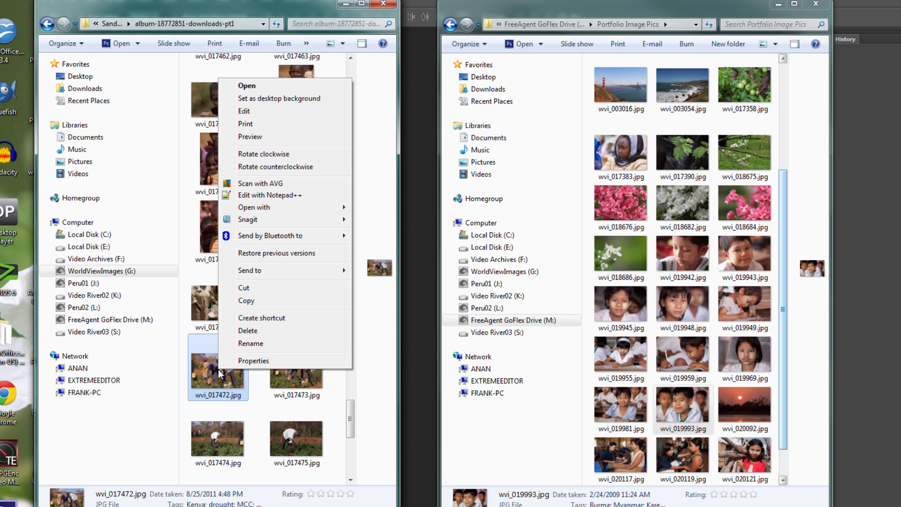
mouse_move(217, 376)
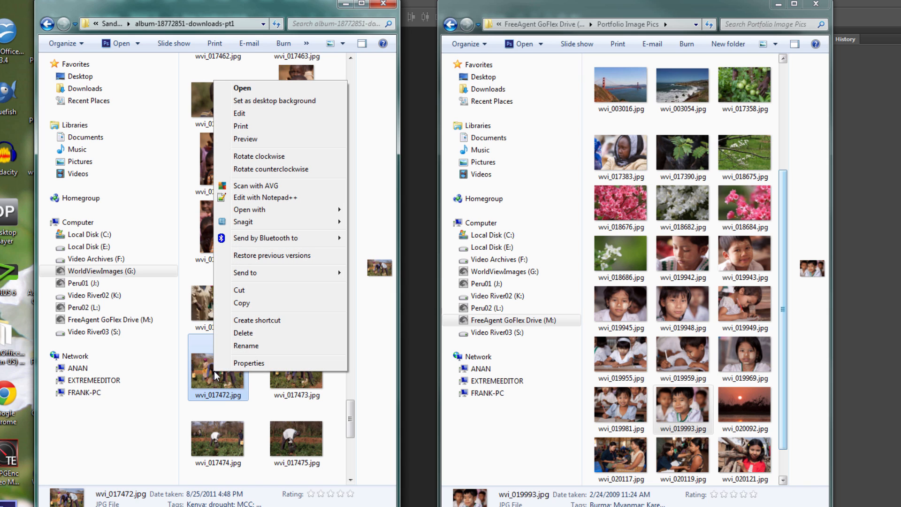
click(242, 303)
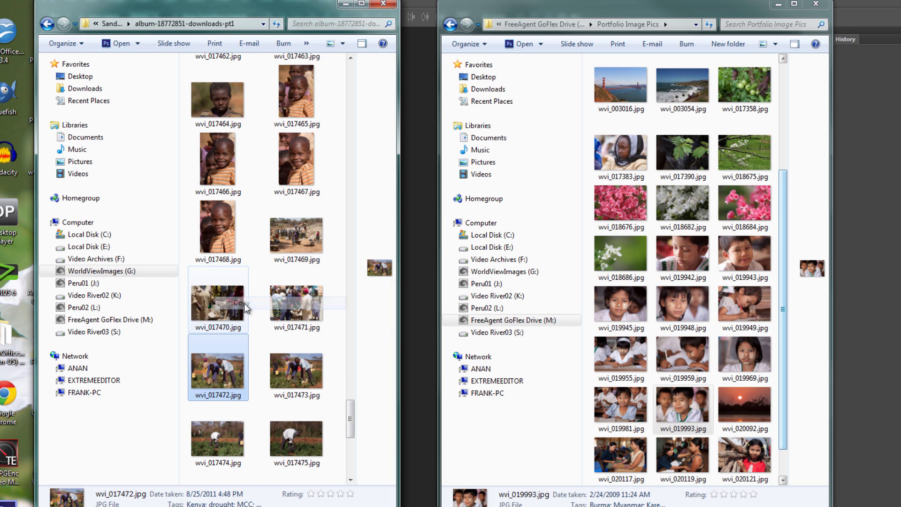
right_click(730, 316)
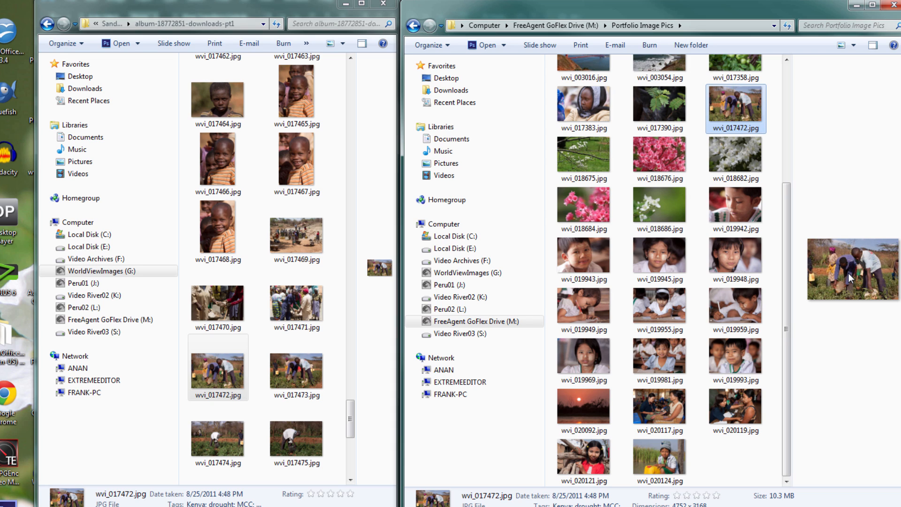
mouse_move(271, 343)
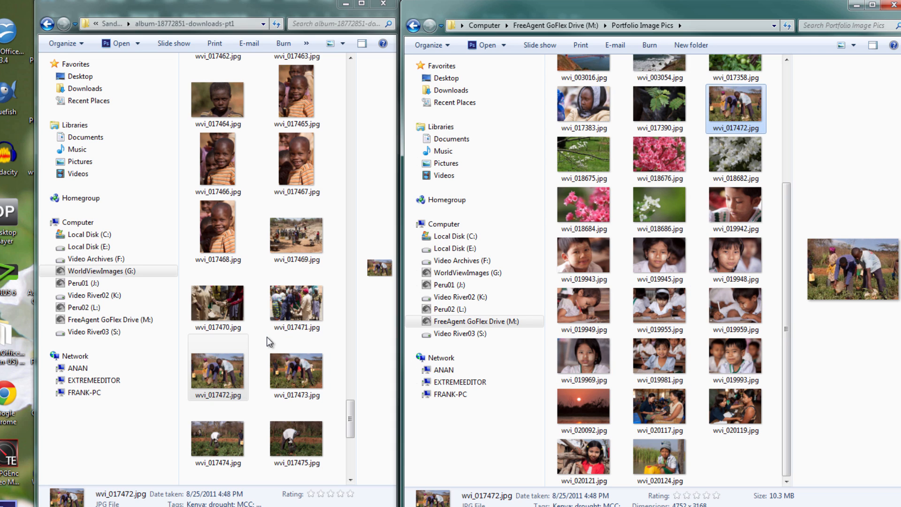
click(296, 368)
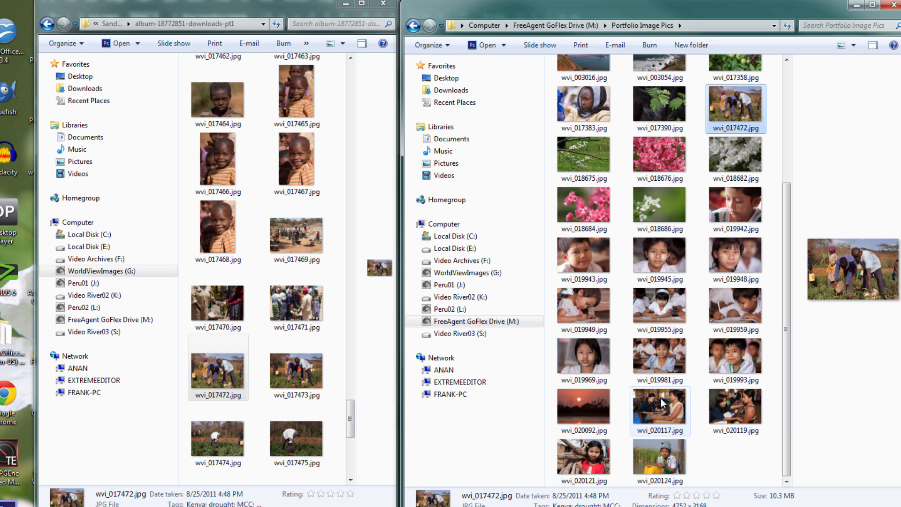
mouse_move(660, 405)
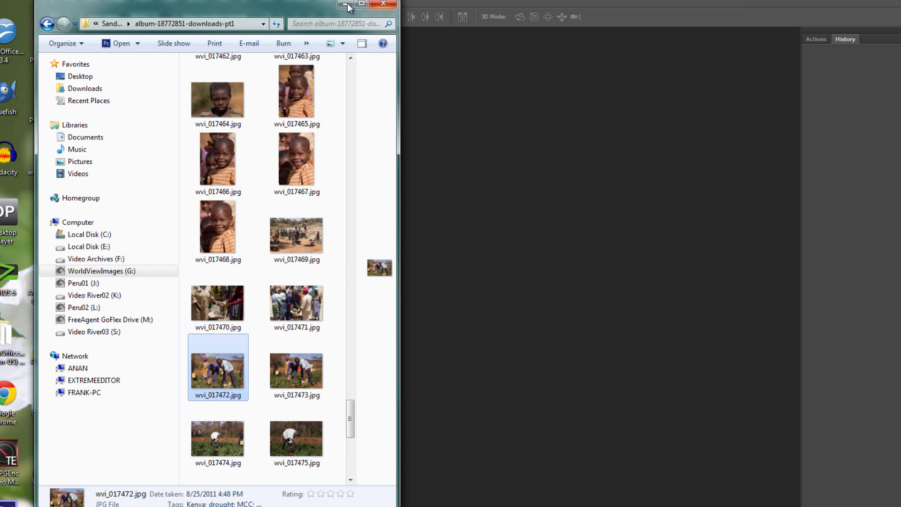
Open IMG_7570.jpg from Portfolio Image Pics through File > Open
click(75, 1)
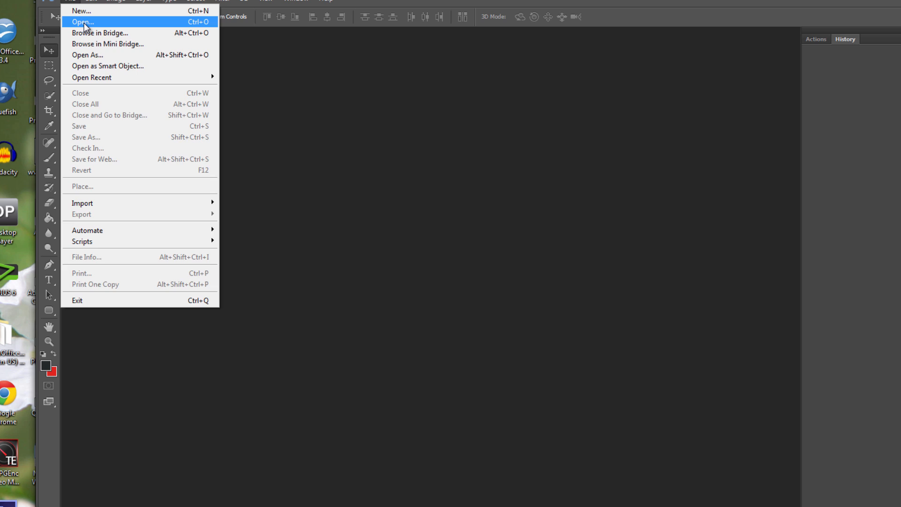
click(82, 22)
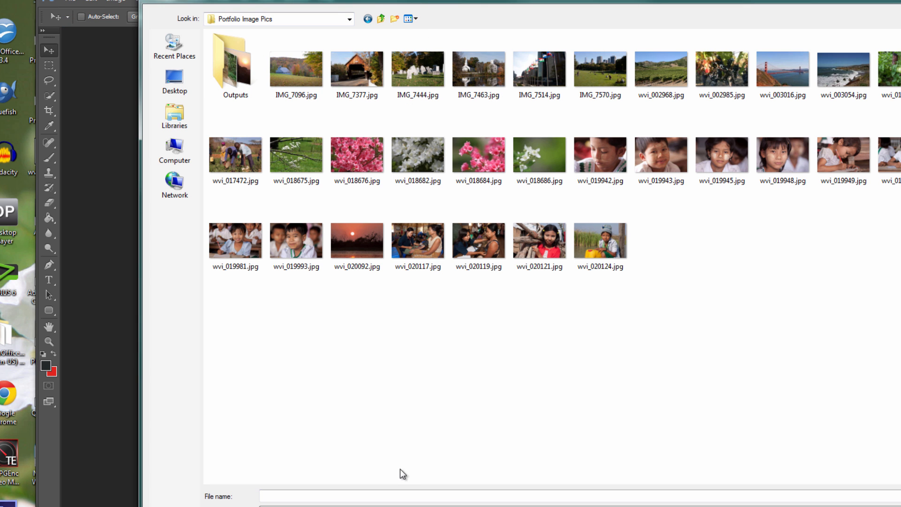
click(661, 69)
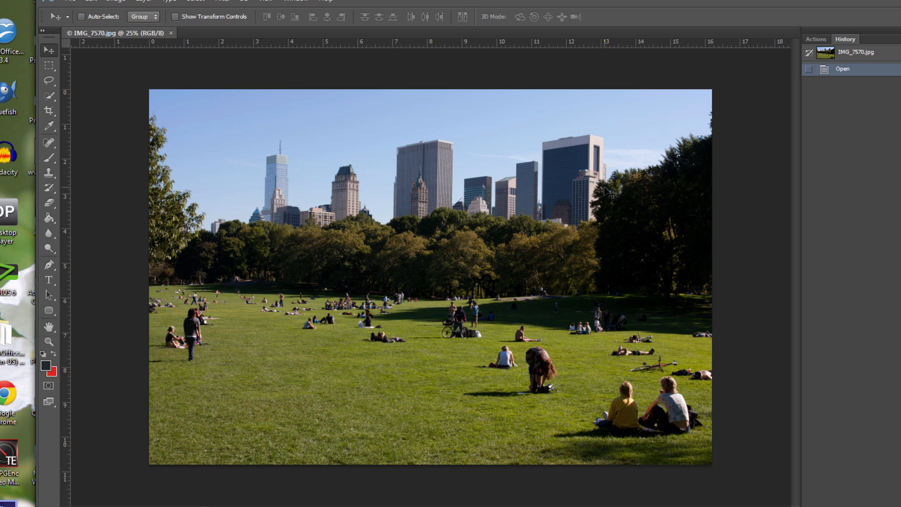
mouse_move(752, 261)
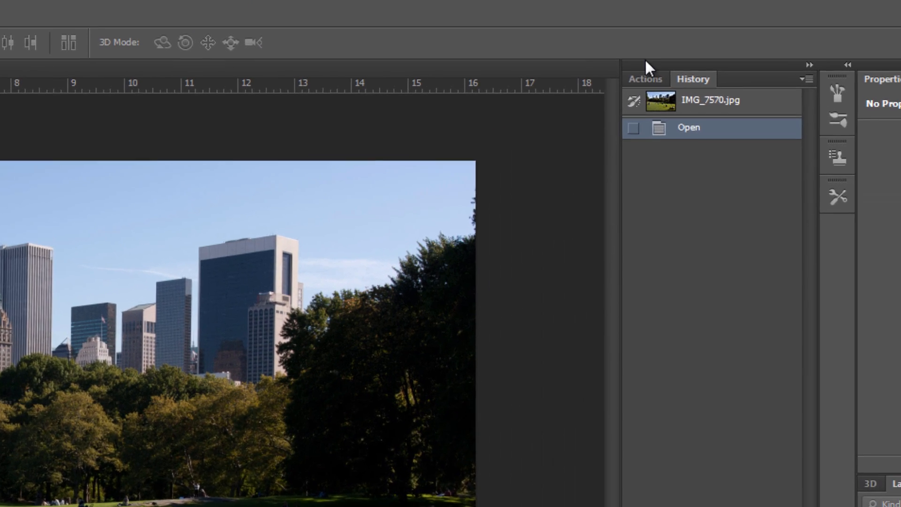
Show the Actions panel with the Default Actions and WVV sets
click(645, 78)
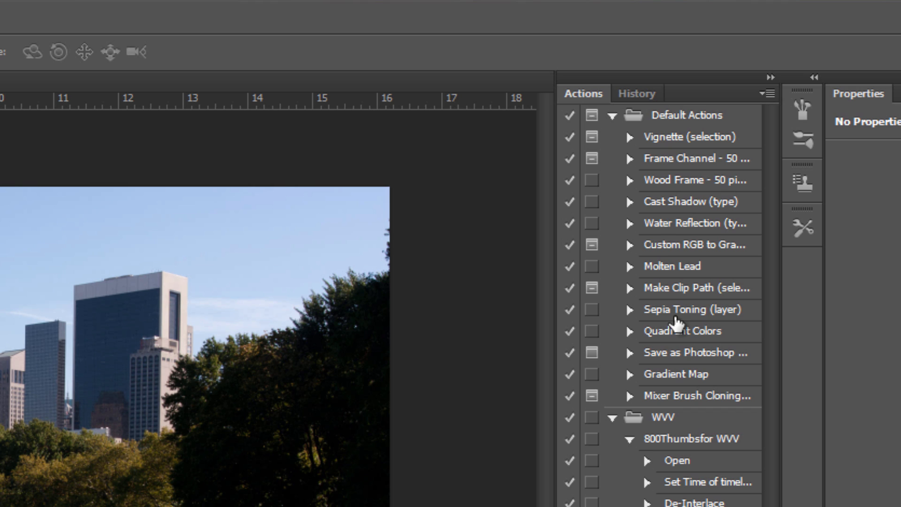
mouse_move(647, 484)
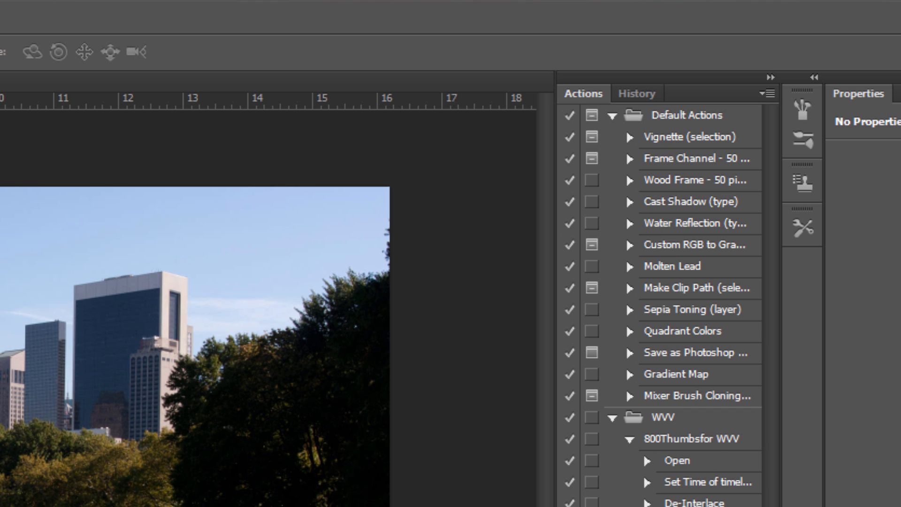
click(355, 22)
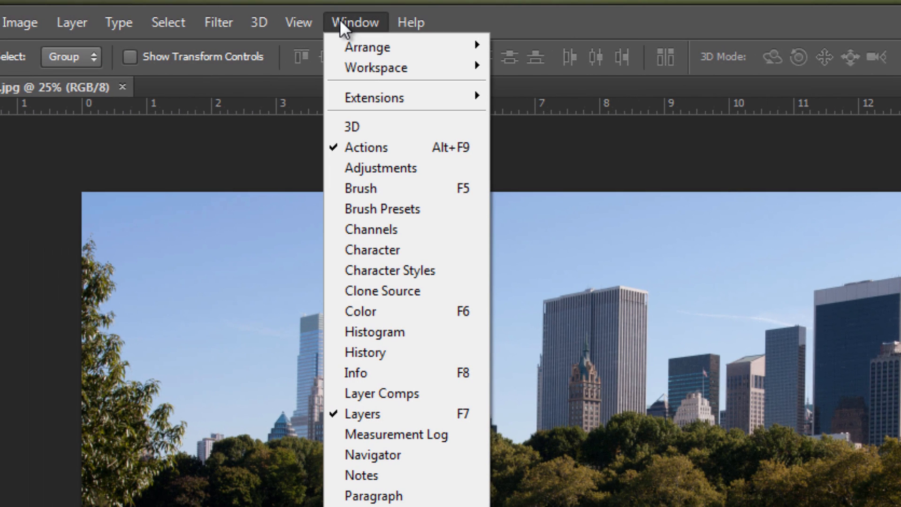
mouse_move(372, 249)
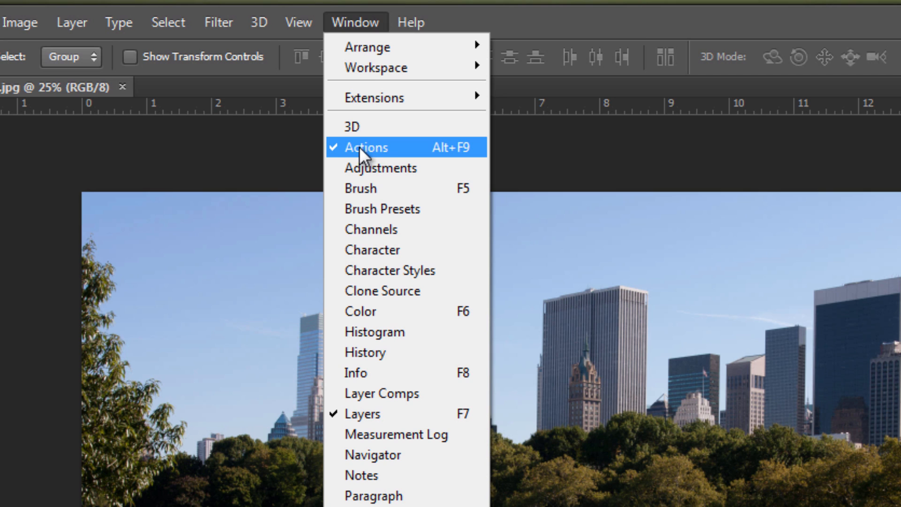
mouse_move(587, 31)
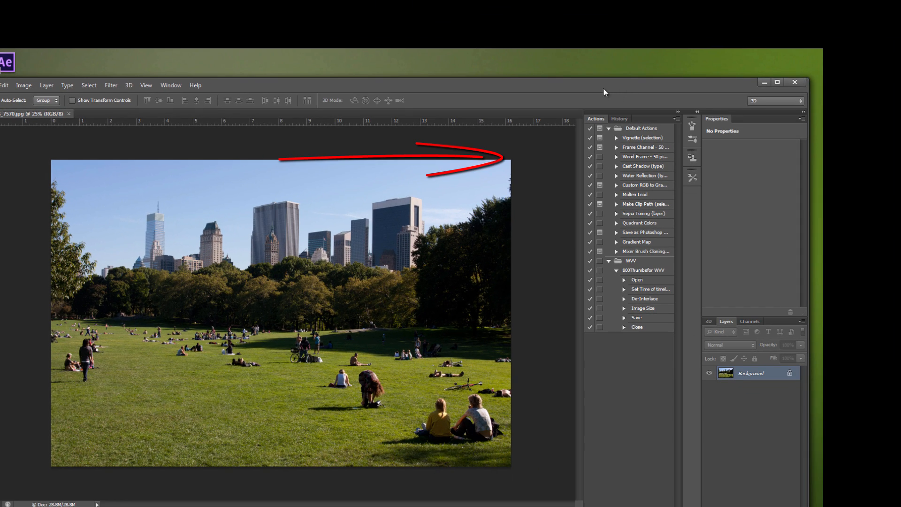
Add a new action set named 'Resize' to the Actions panel
drag(604, 92, 618, 72)
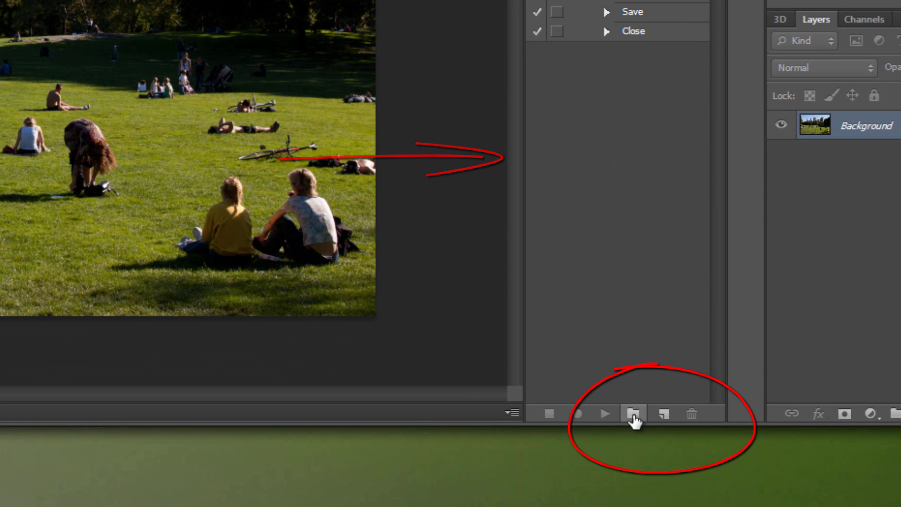
mouse_move(633, 414)
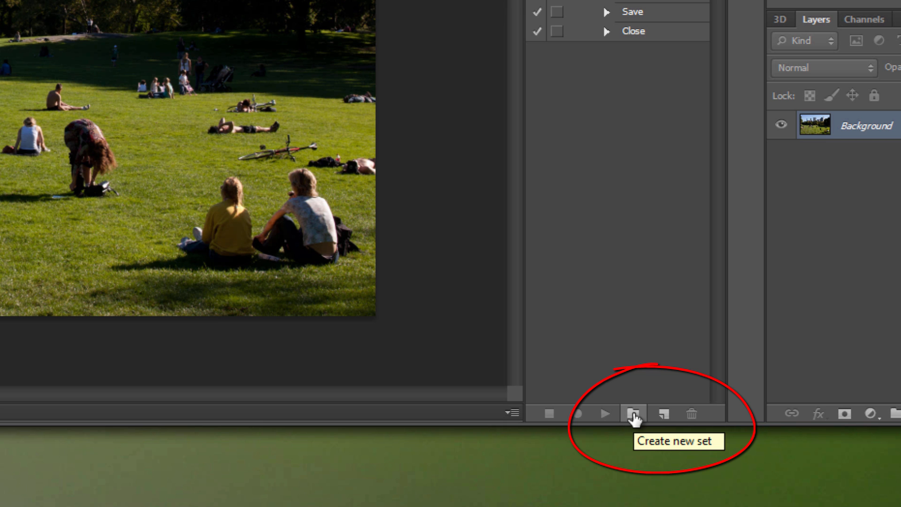
click(633, 413)
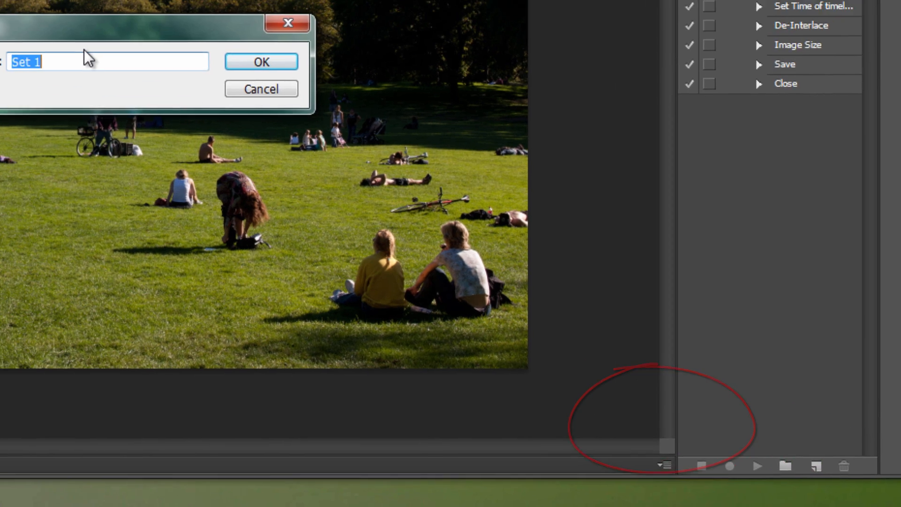
text(Re)
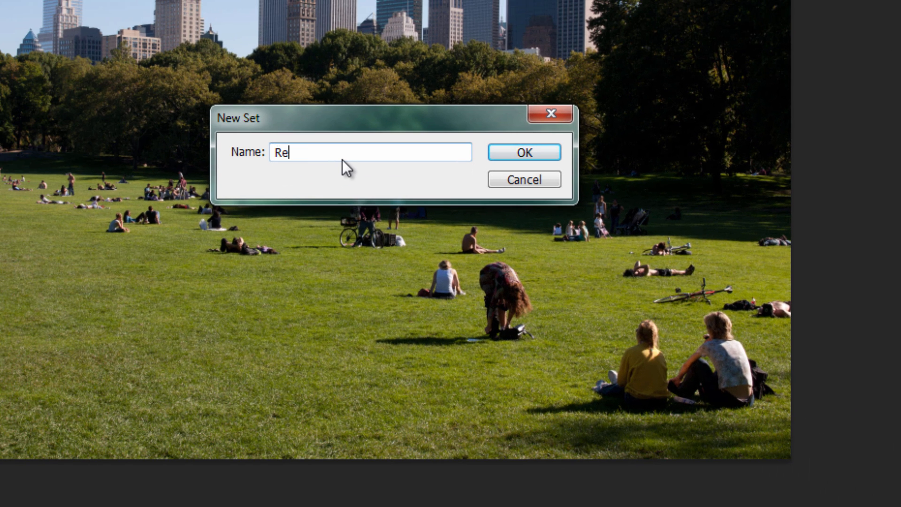
text(size)
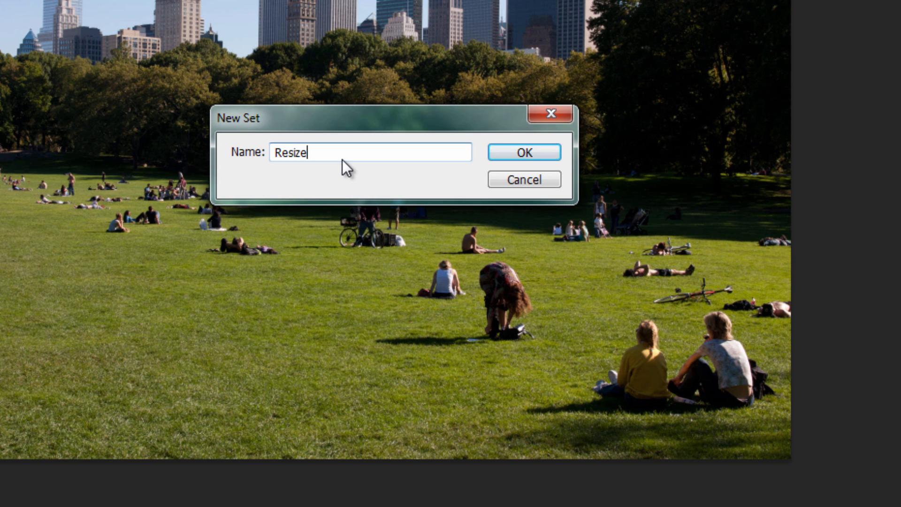
mouse_move(384, 175)
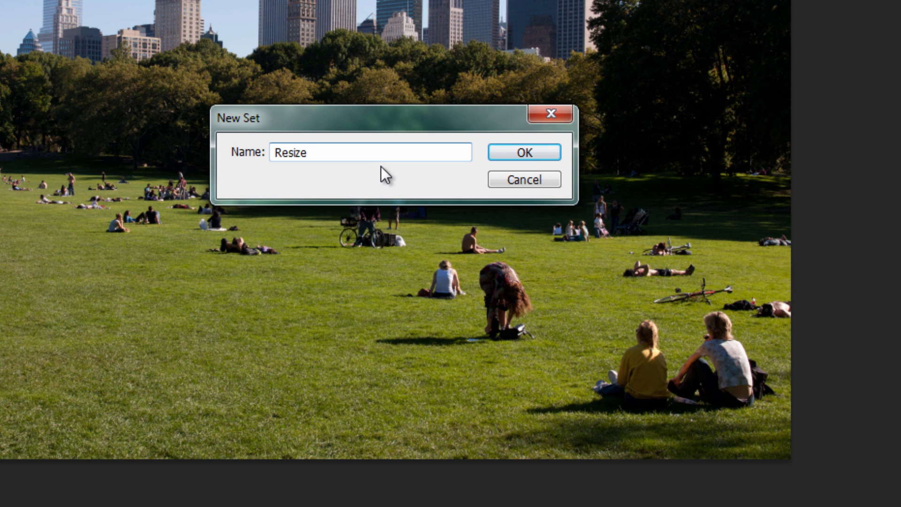
click(523, 152)
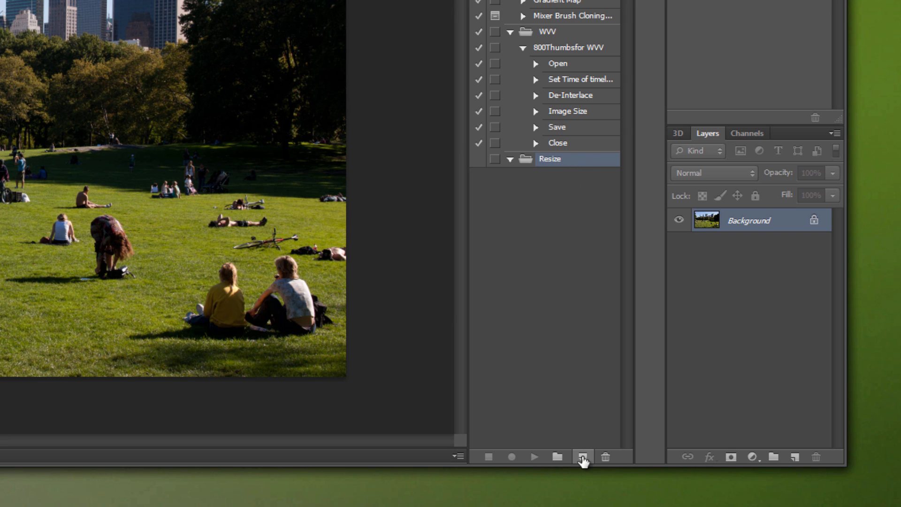
mouse_move(581, 457)
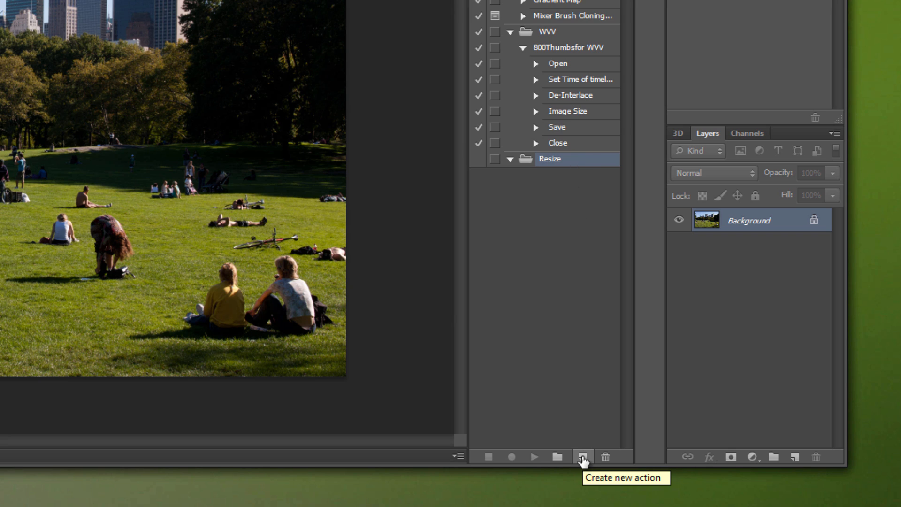
Create an action named '1200' in the Resize set and begin recording
click(583, 457)
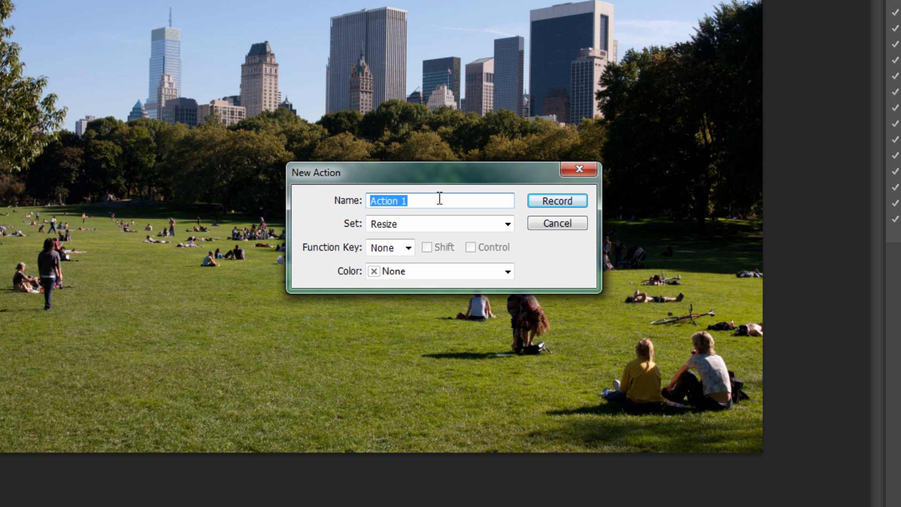
text(1200)
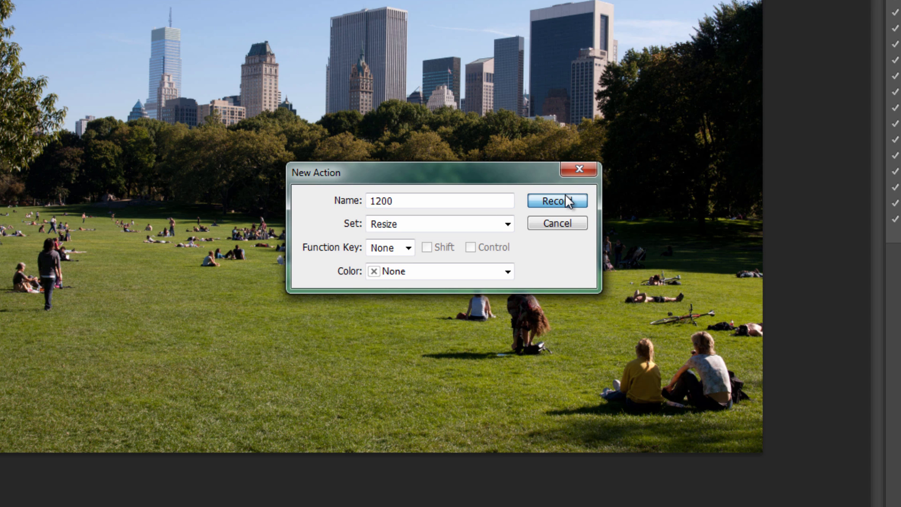
click(557, 201)
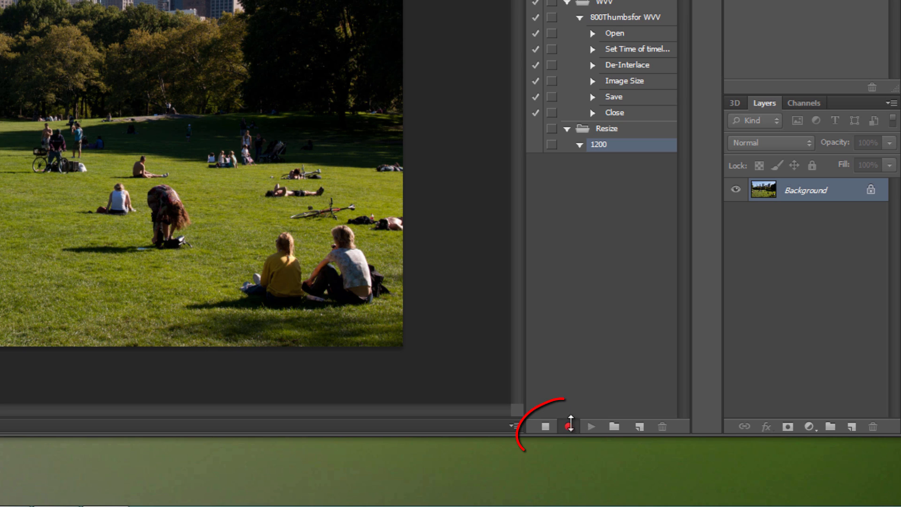
click(569, 427)
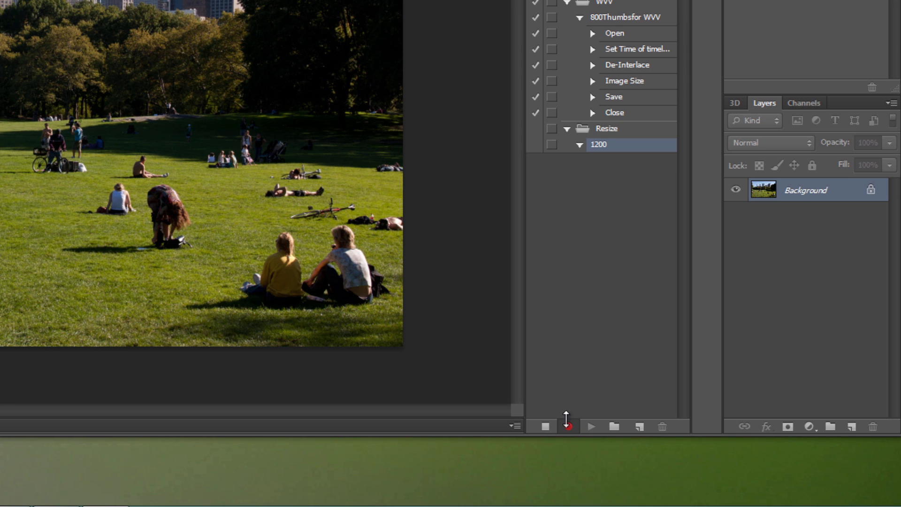
click(568, 425)
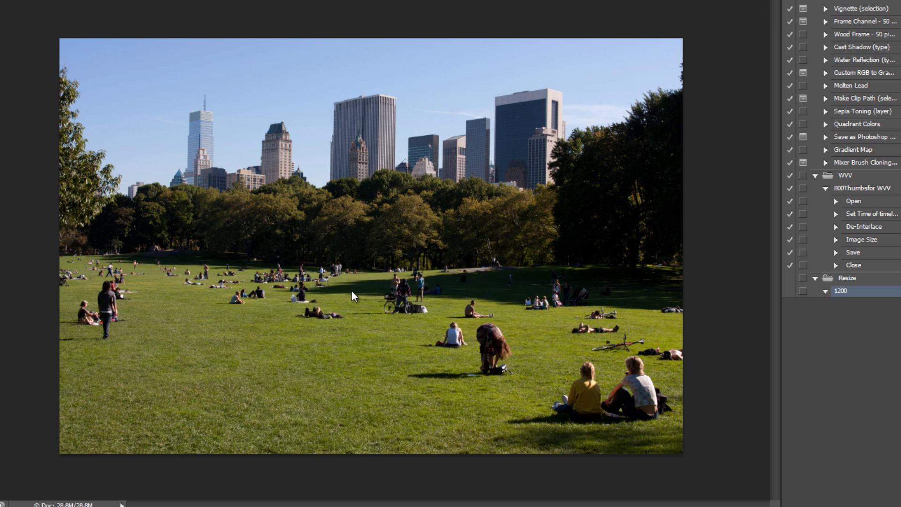
Set Image Size to 72 ppi resolution and 1200 px width, giving 1200x800
click(863, 239)
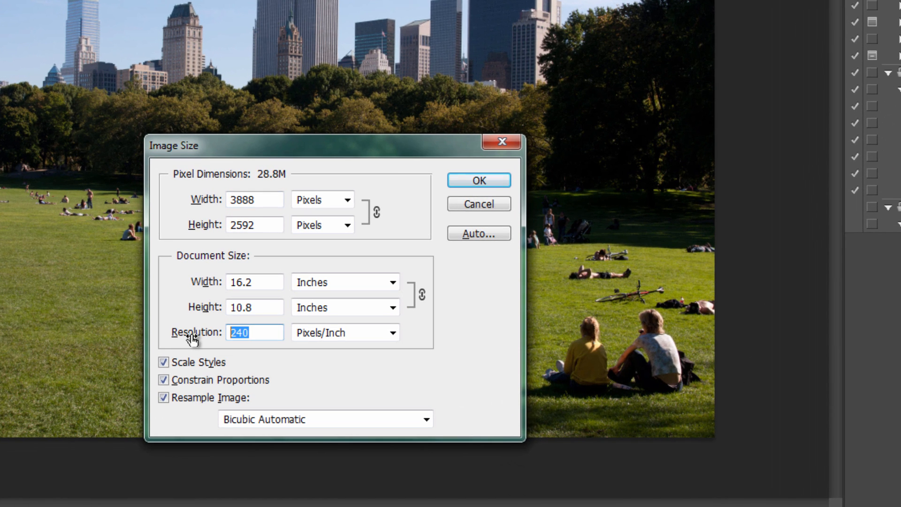
text(72)
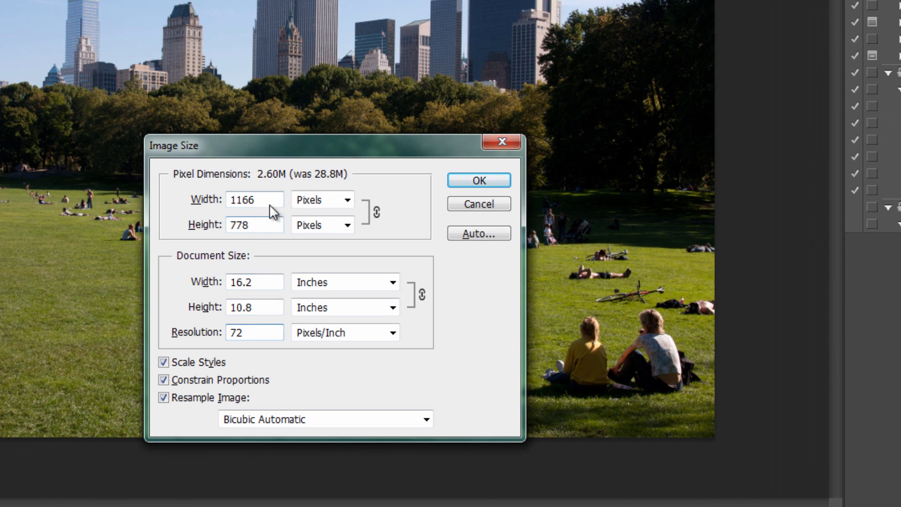
click(254, 200)
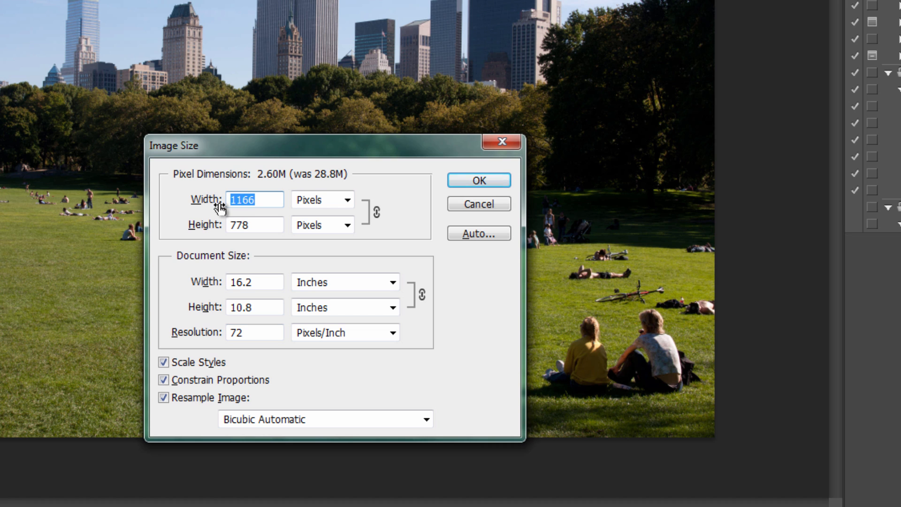
text(1200)
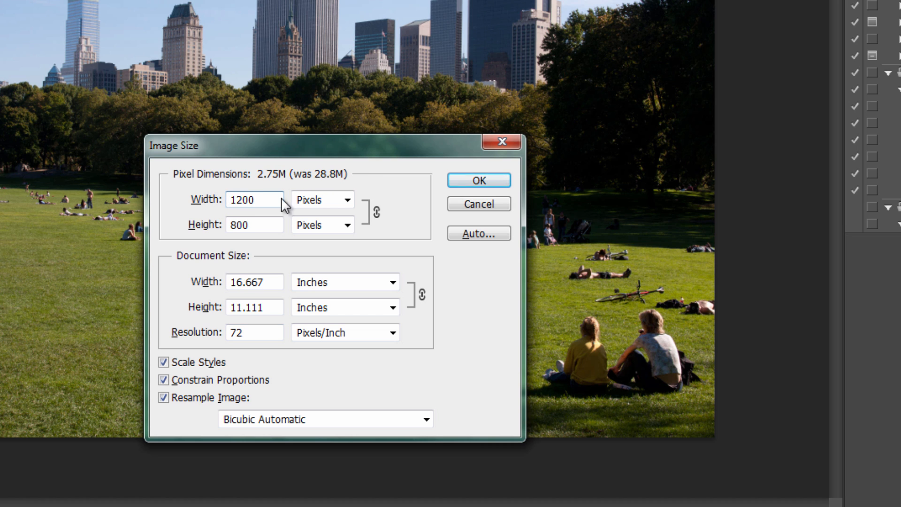
click(479, 180)
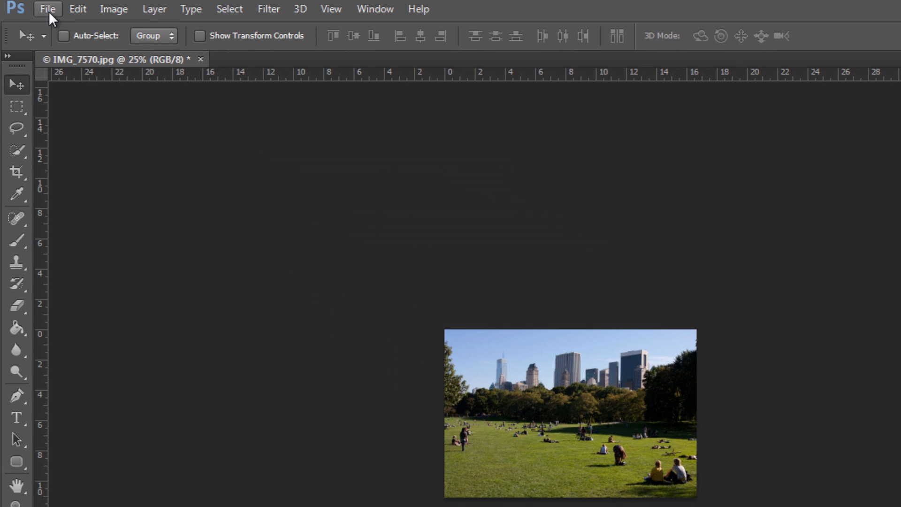
Save the resized photo as a Quality 9 JPEG in a new 'Resized' folder
click(47, 9)
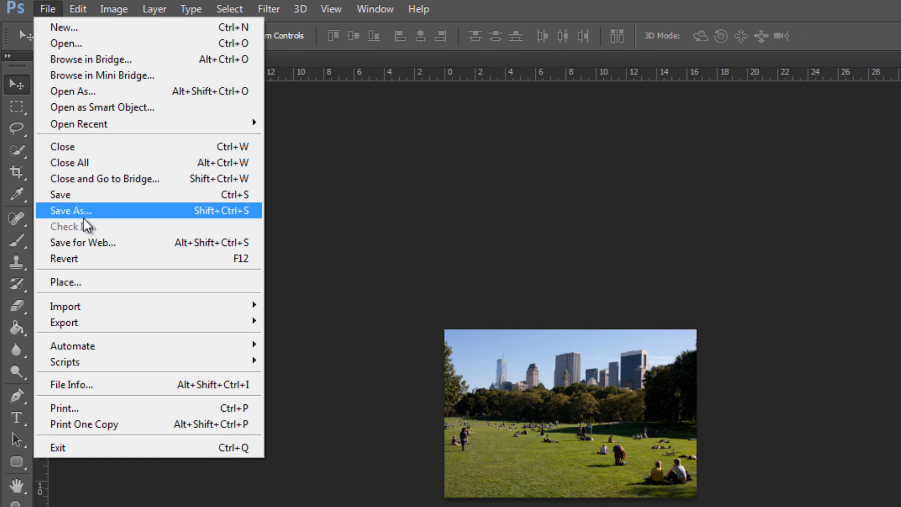
click(70, 210)
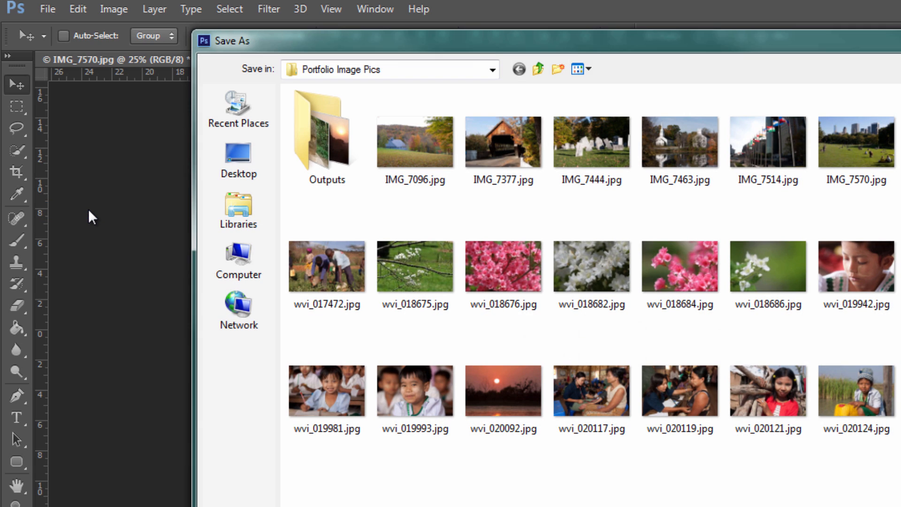
click(327, 138)
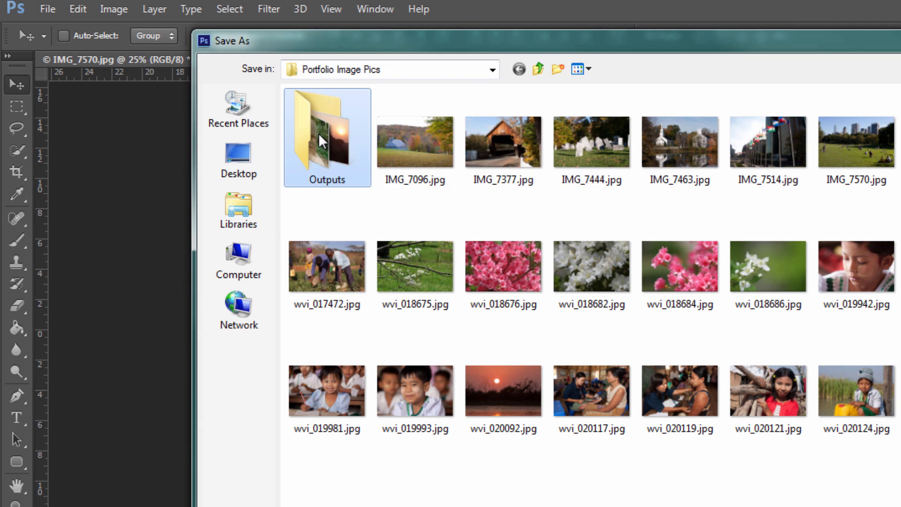
double_click(326, 138)
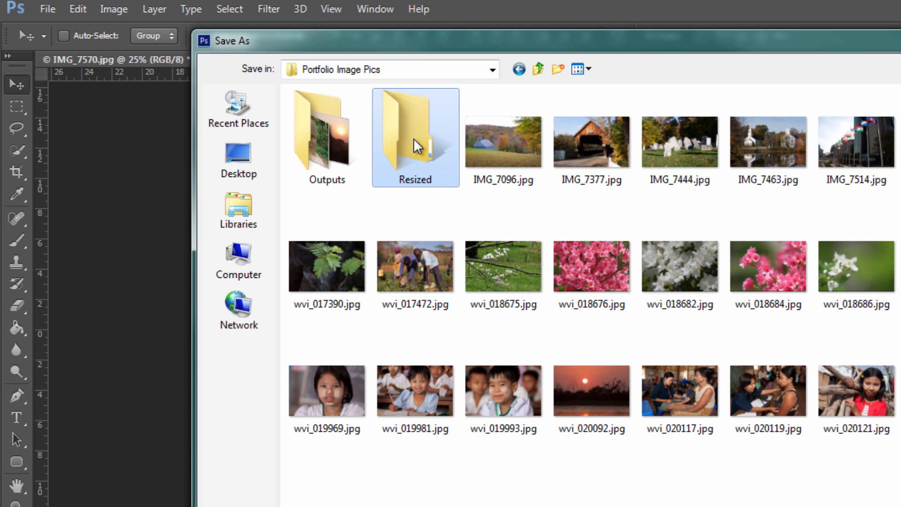
double_click(414, 132)
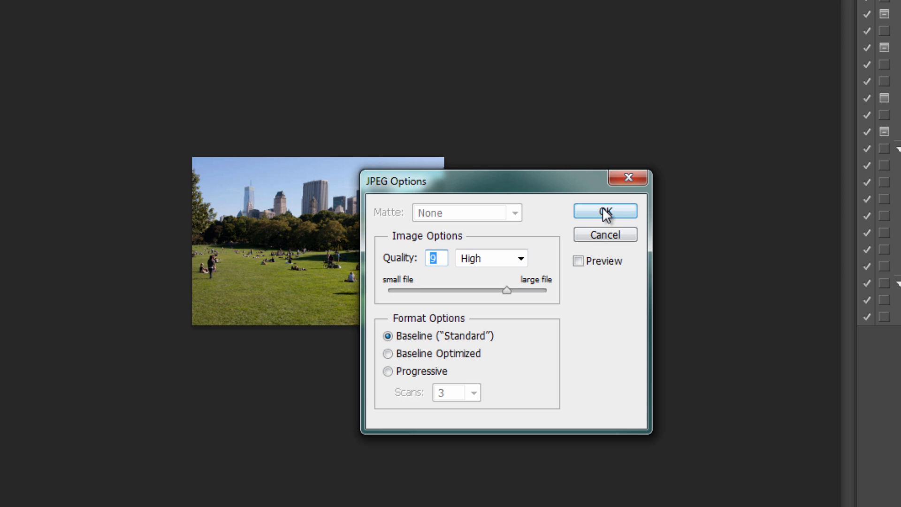
click(605, 211)
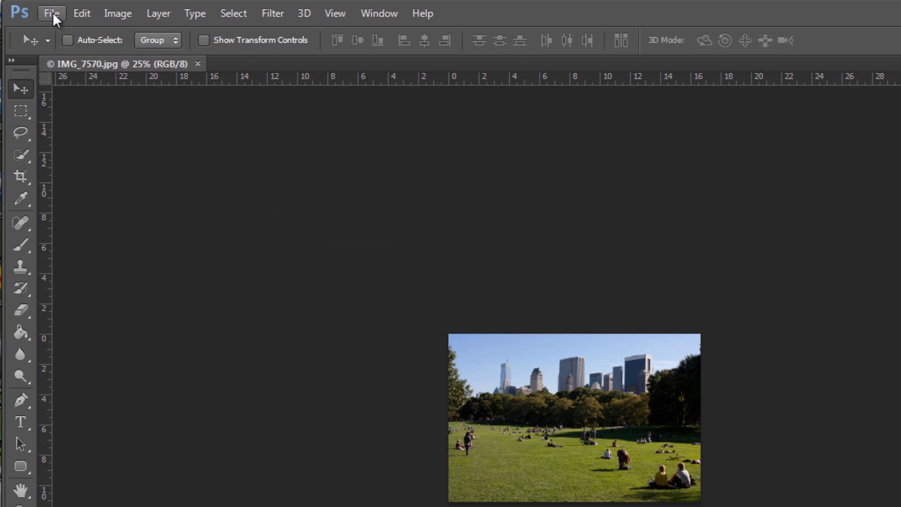
click(52, 13)
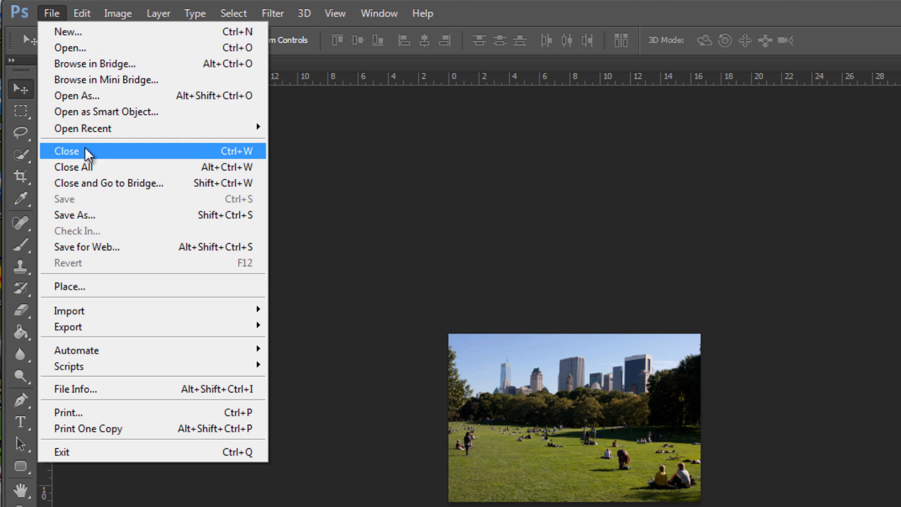
Close the photo and stop recording the 1200 action
click(67, 151)
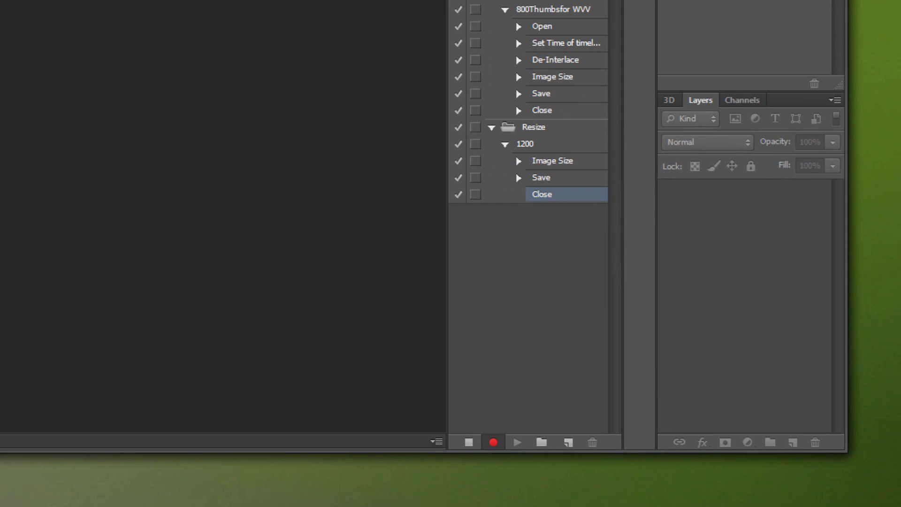
mouse_move(539, 325)
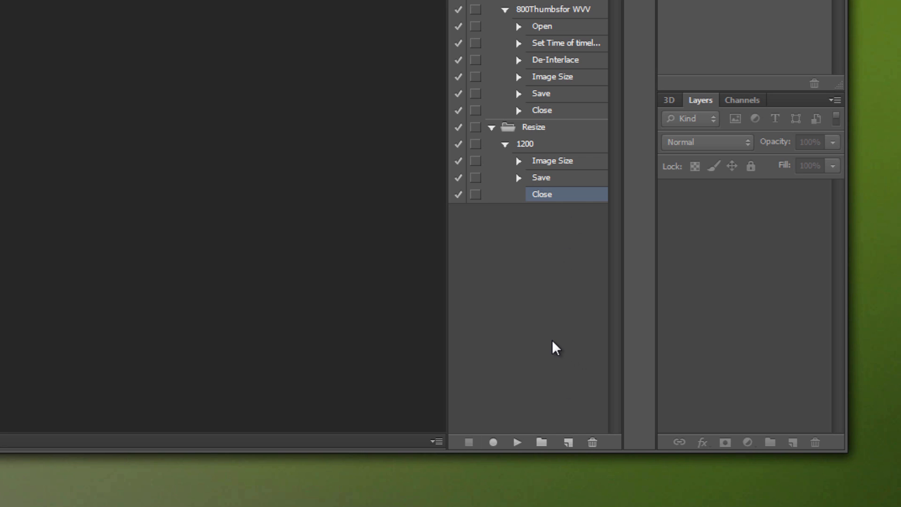
mouse_move(552, 234)
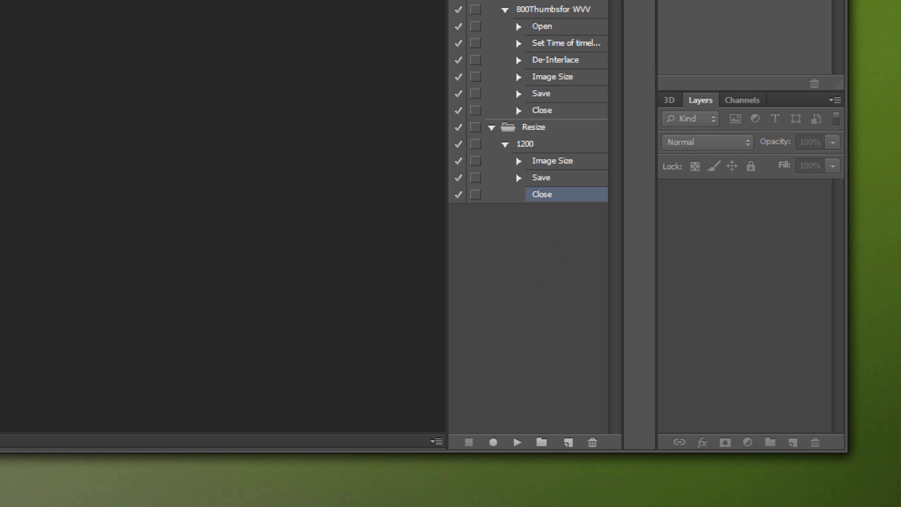
click(63, 29)
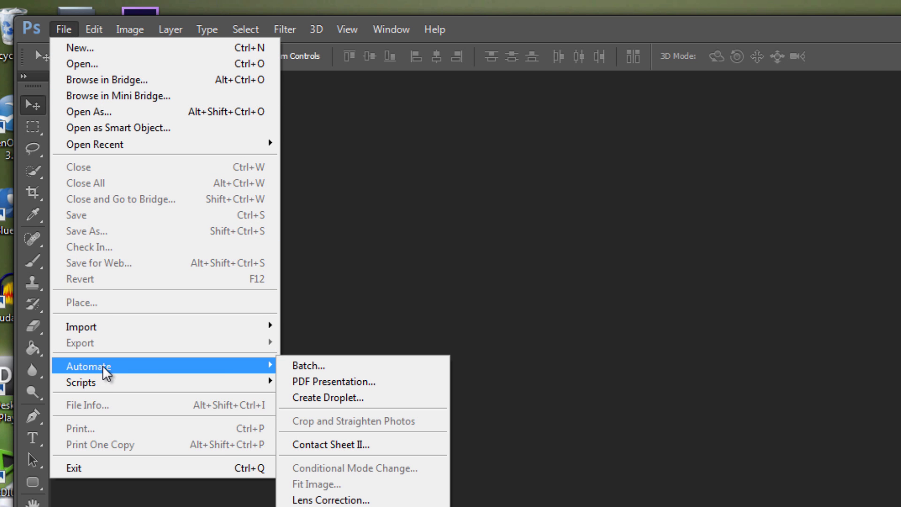
Start a batch set to play the 1200 action from the Resize set
click(307, 366)
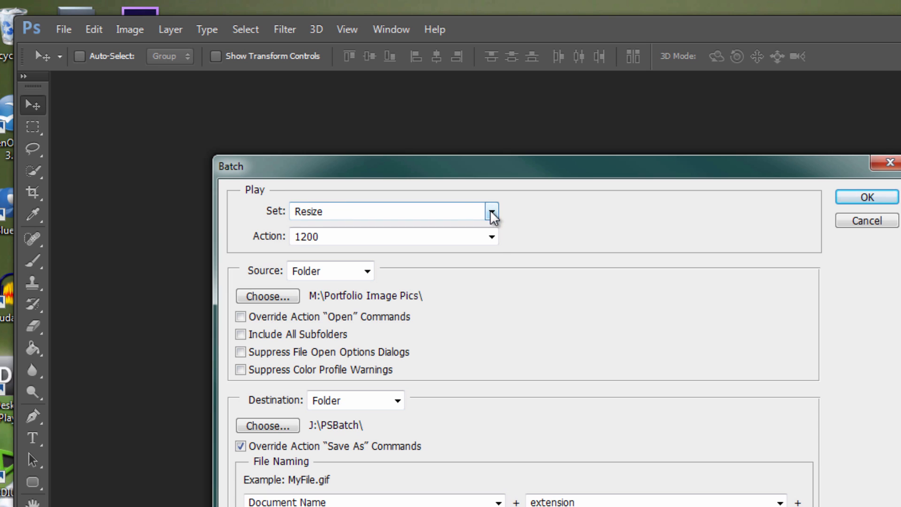
click(490, 210)
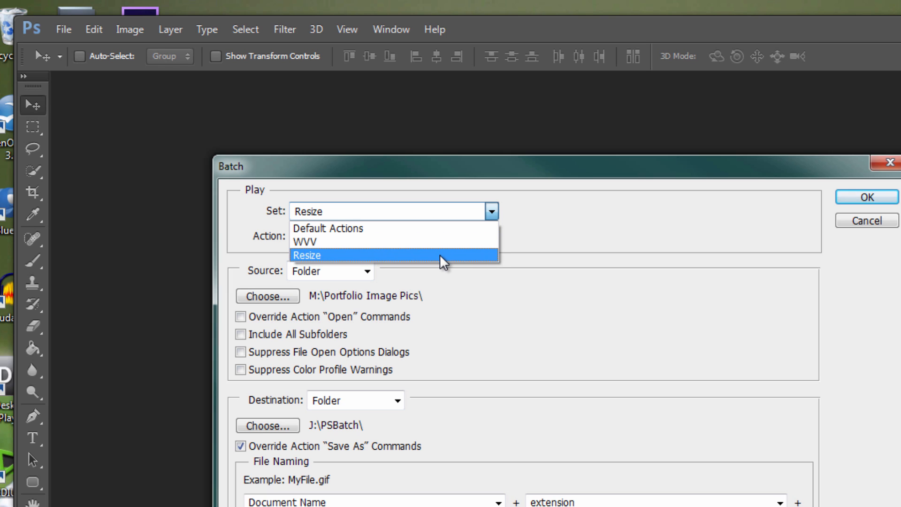
click(307, 254)
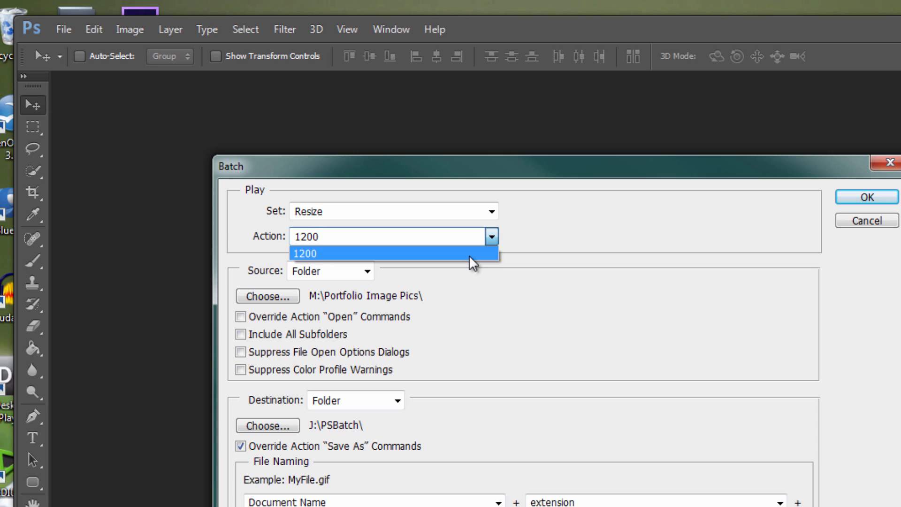
click(307, 253)
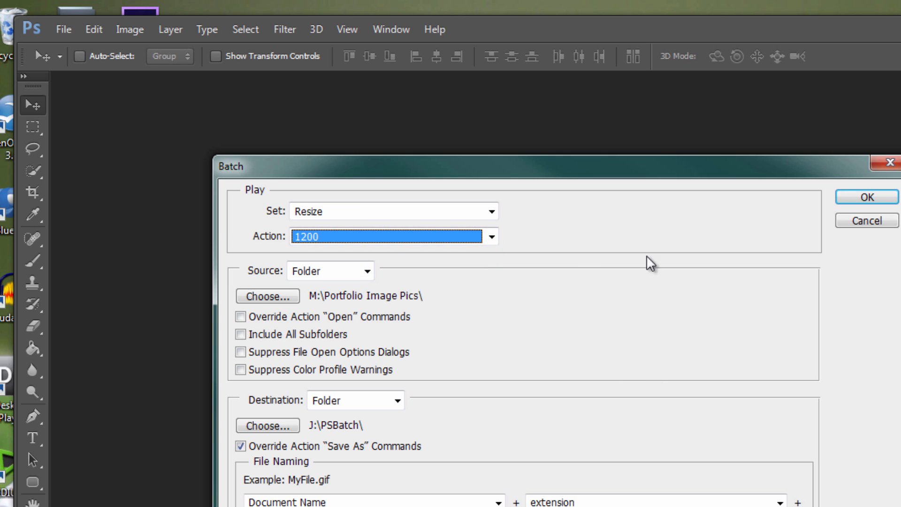
mouse_move(553, 266)
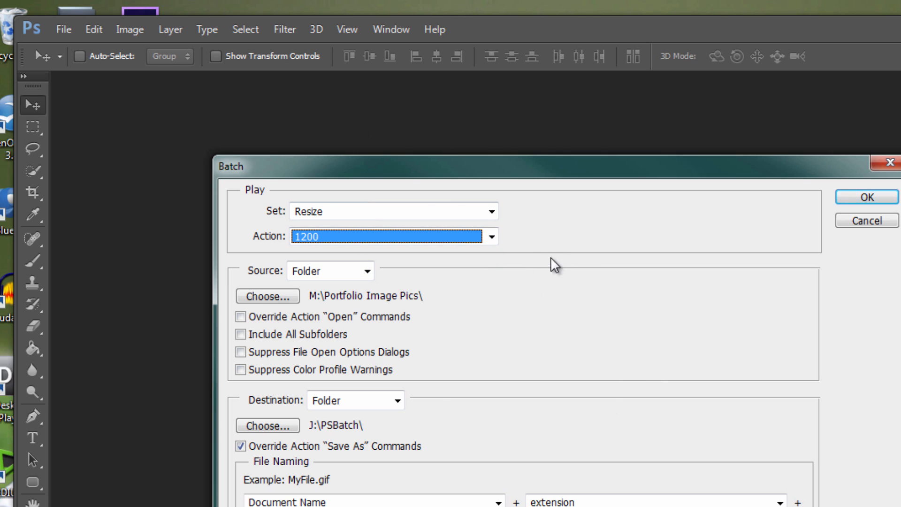
Use the Portfolio Image Pics folder as the batch source
click(322, 270)
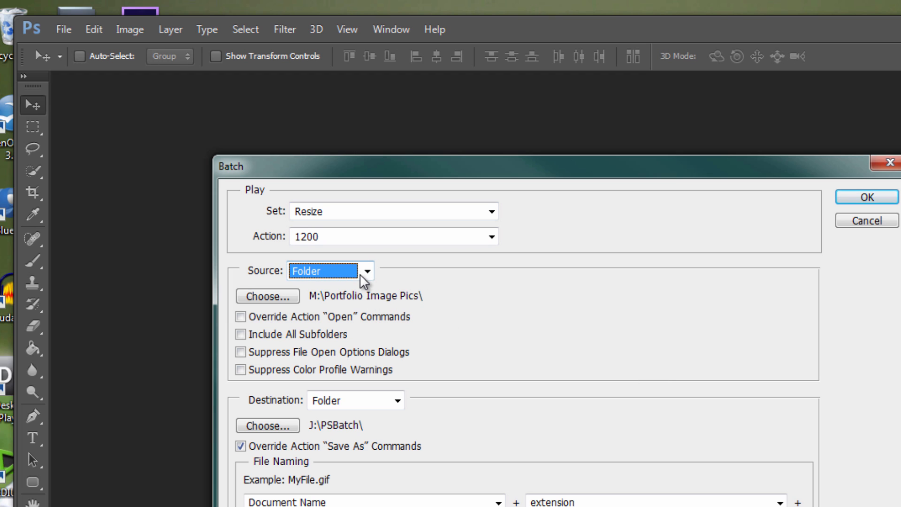
click(266, 295)
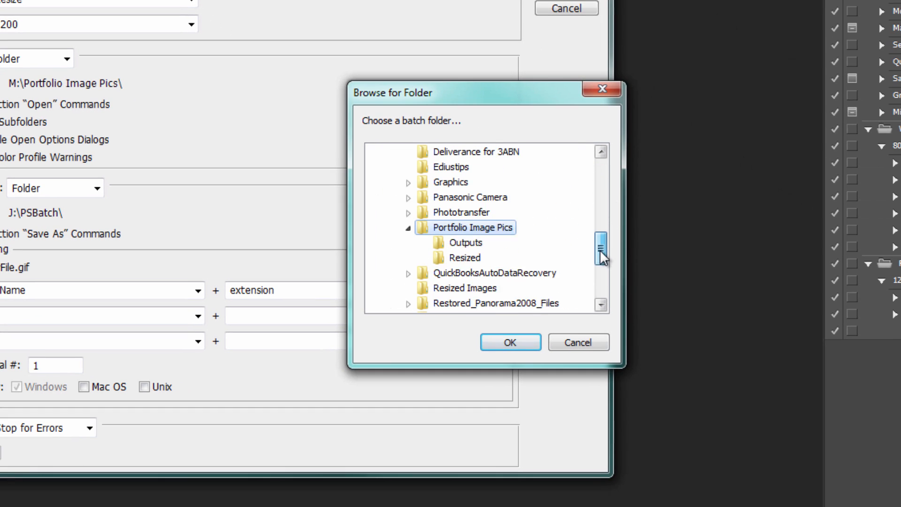
scroll(down, 3)
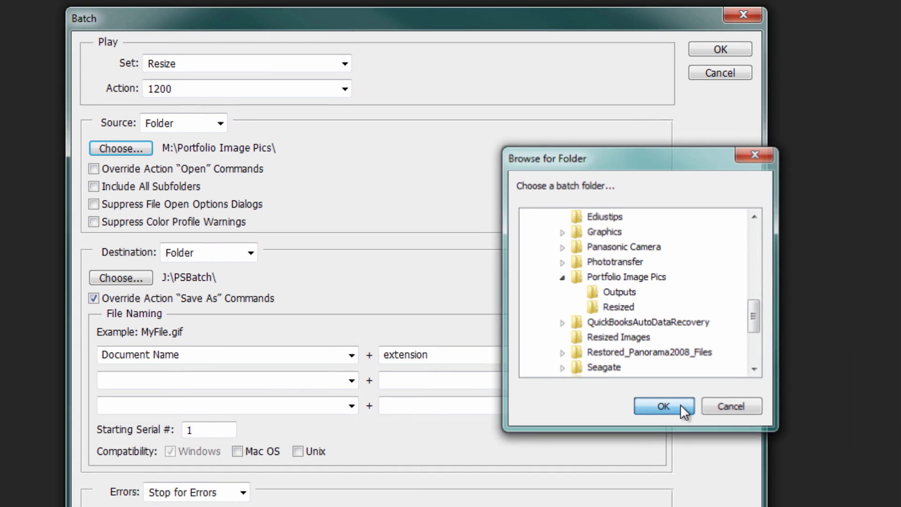
click(663, 406)
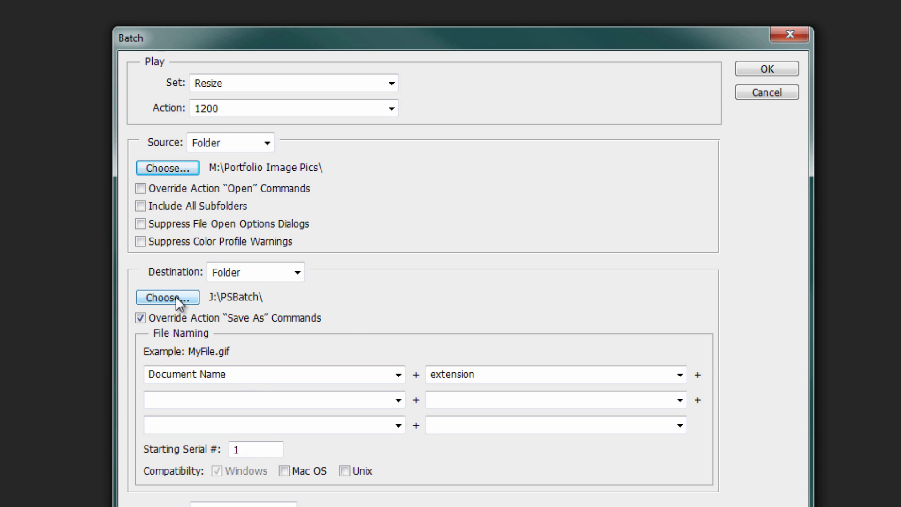
mouse_move(167, 297)
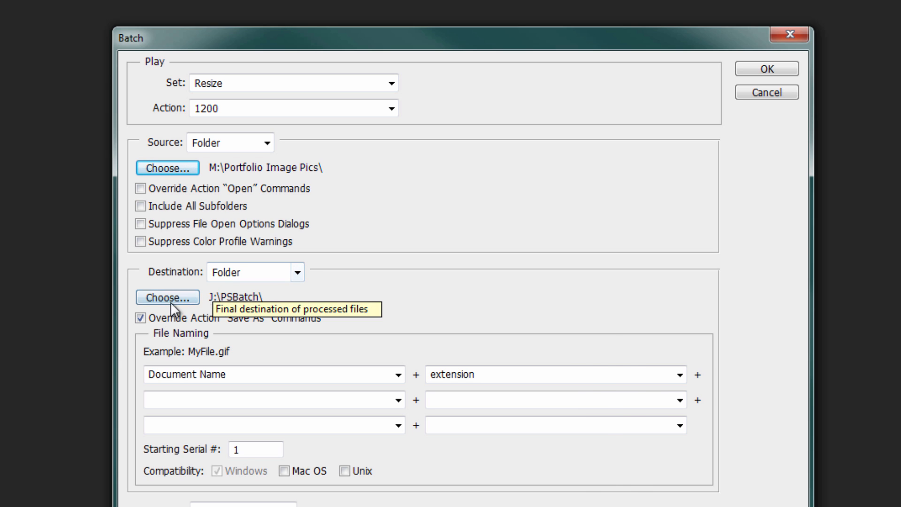
Set the batch destination to a new JpegsResize1200 folder inside PSBatch
click(167, 297)
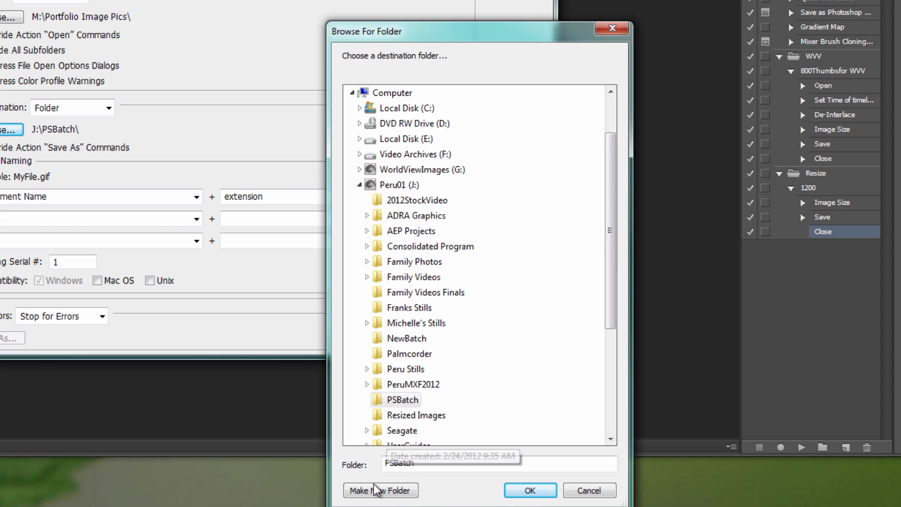
click(380, 490)
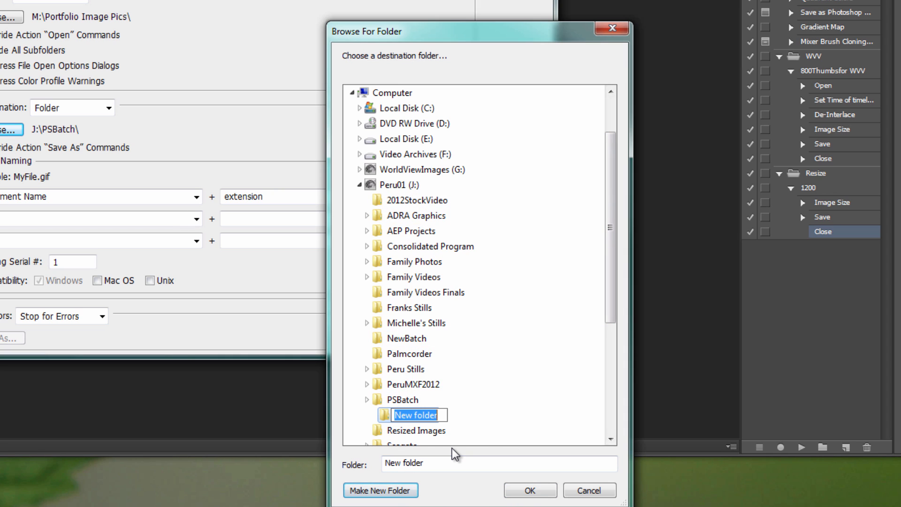
text(JpegsResi)
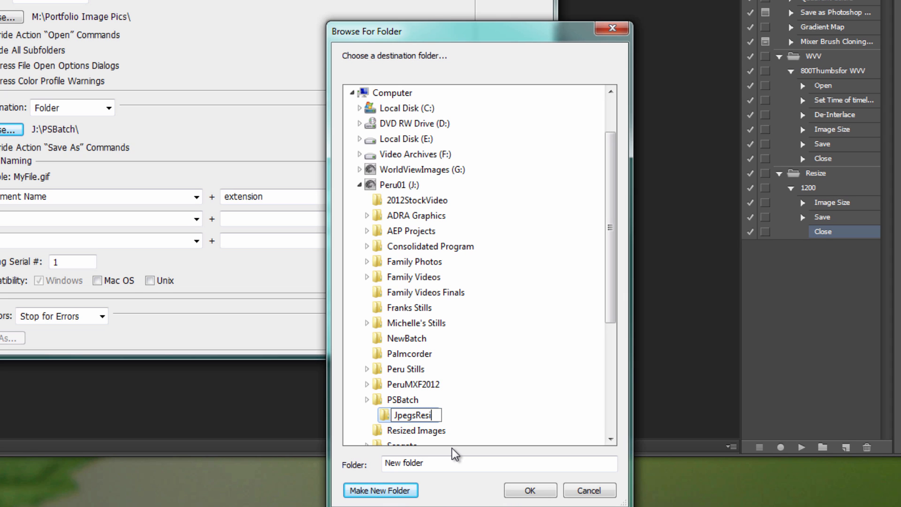
click(529, 490)
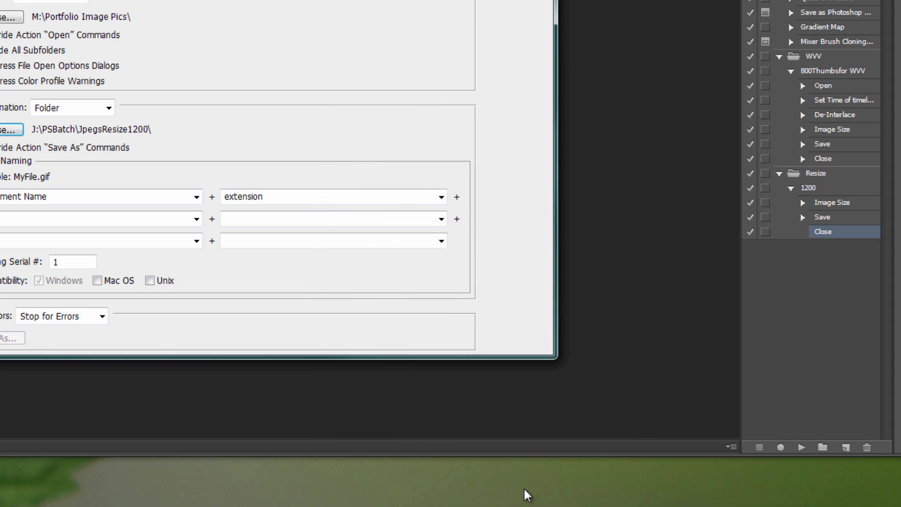
mouse_move(346, 274)
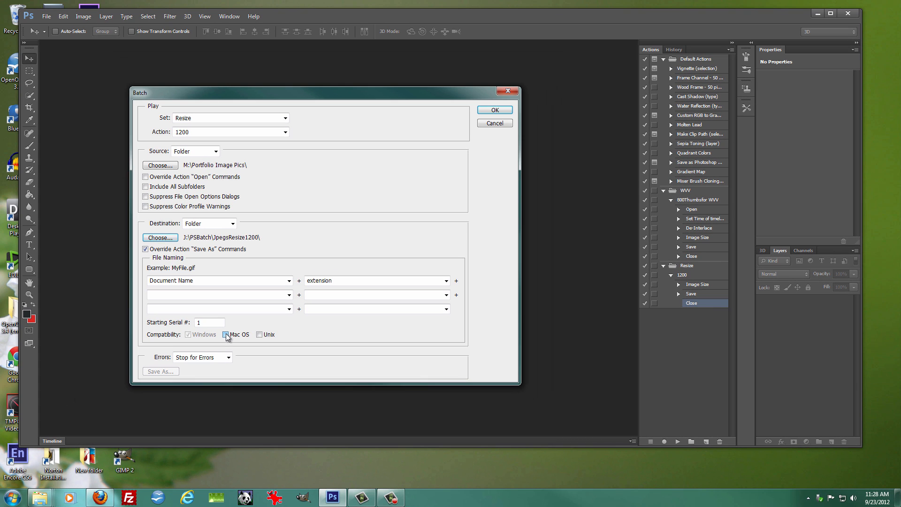
Enable Mac OS and Unix file name compatibility and run the batch
click(226, 335)
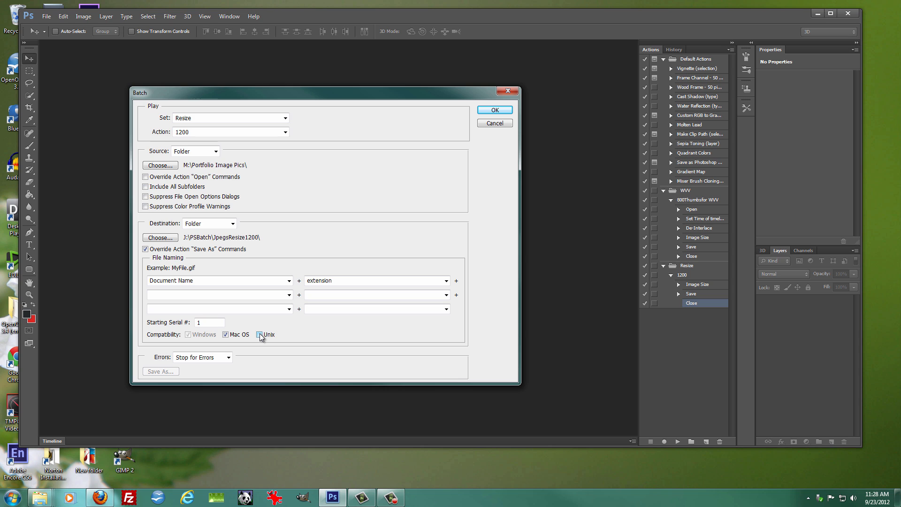
click(259, 335)
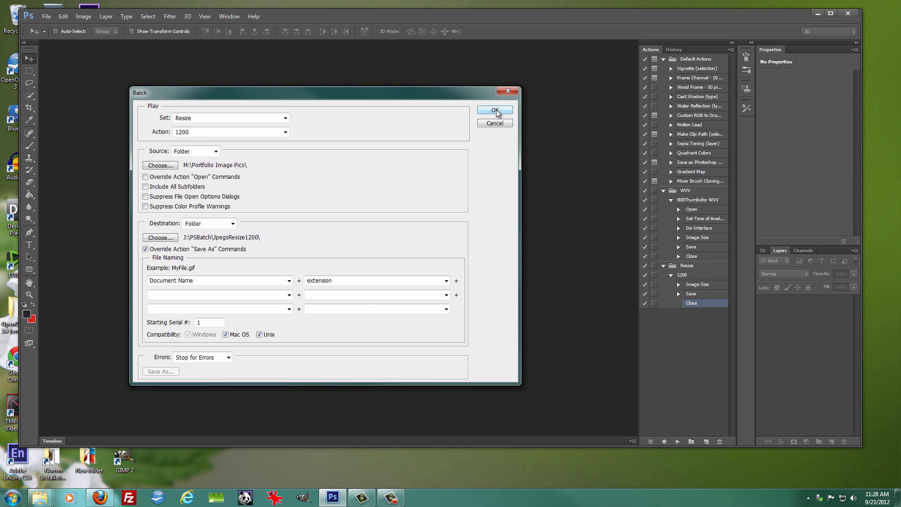
click(493, 110)
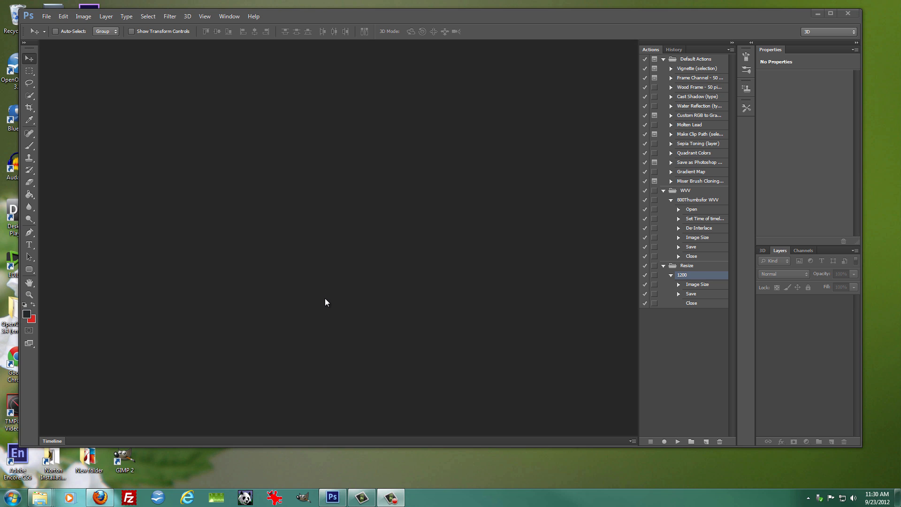
mouse_move(305, 263)
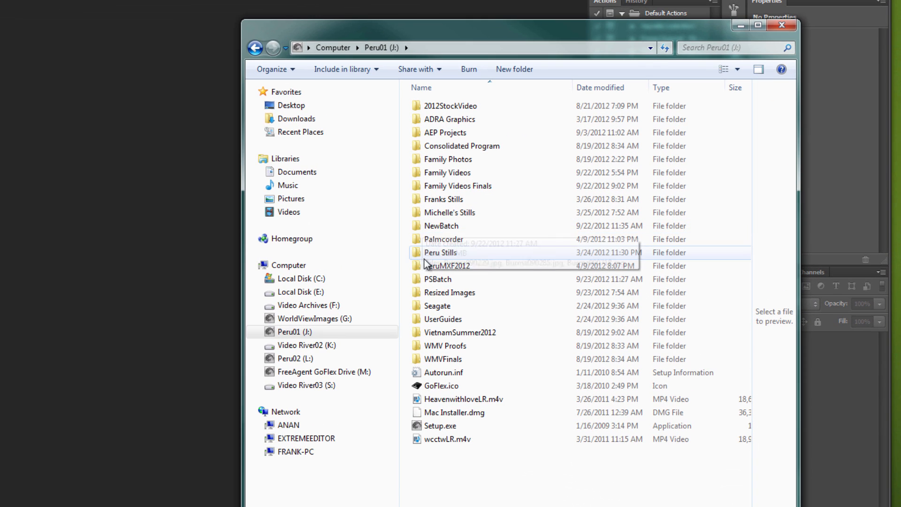
Open the batch output folder on Peru01 (J:) to view the resized JPEGs
double_click(438, 279)
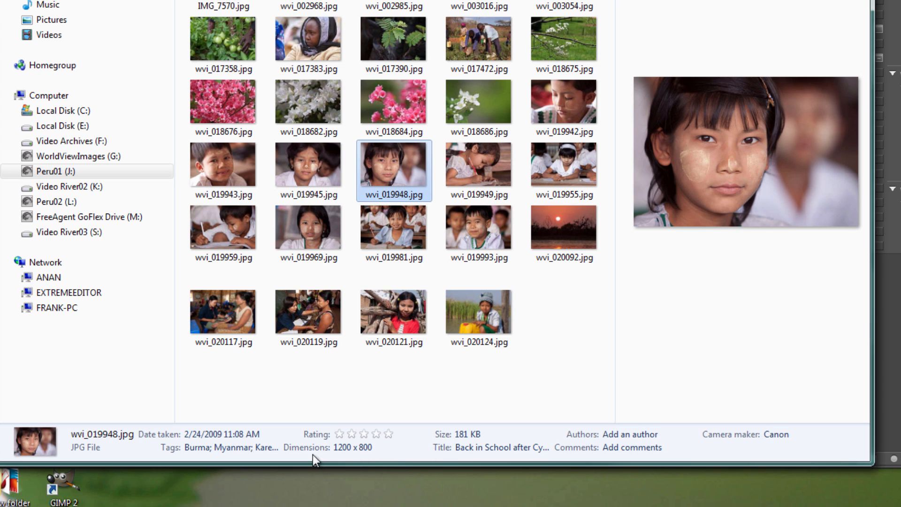
mouse_move(352, 465)
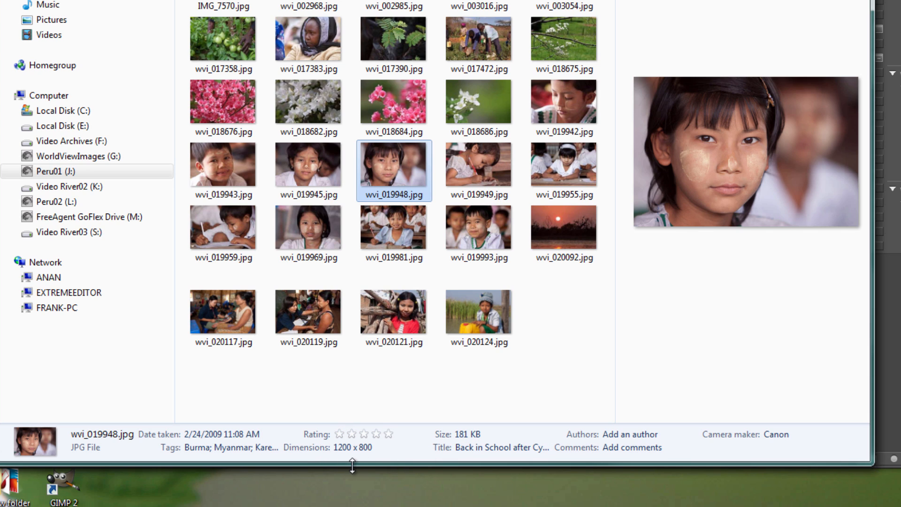
mouse_move(363, 463)
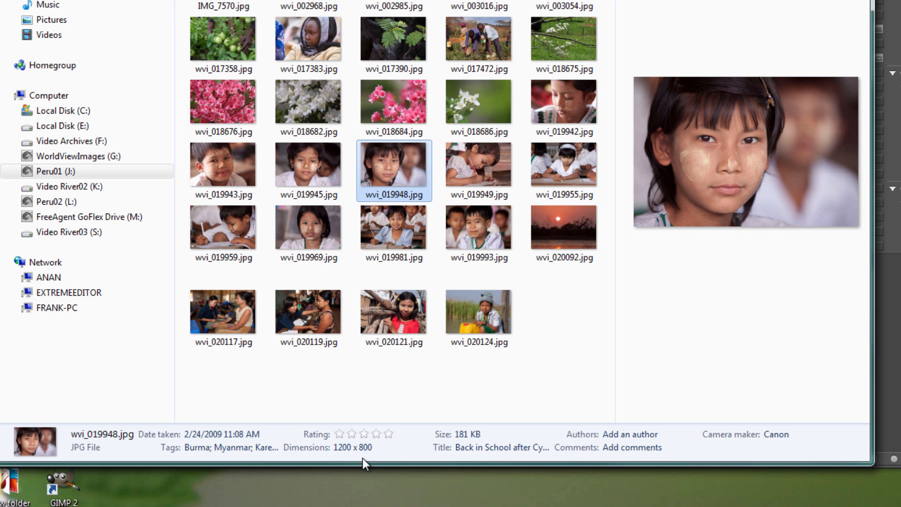
mouse_move(416, 119)
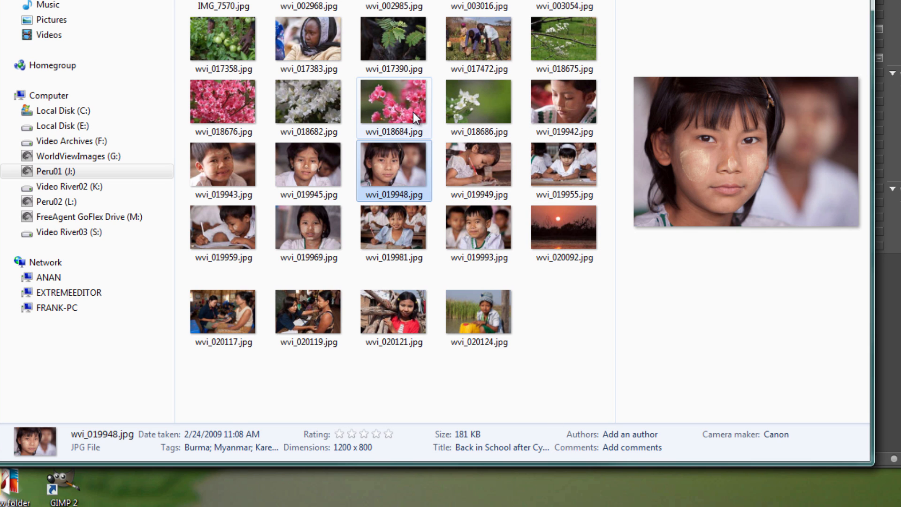